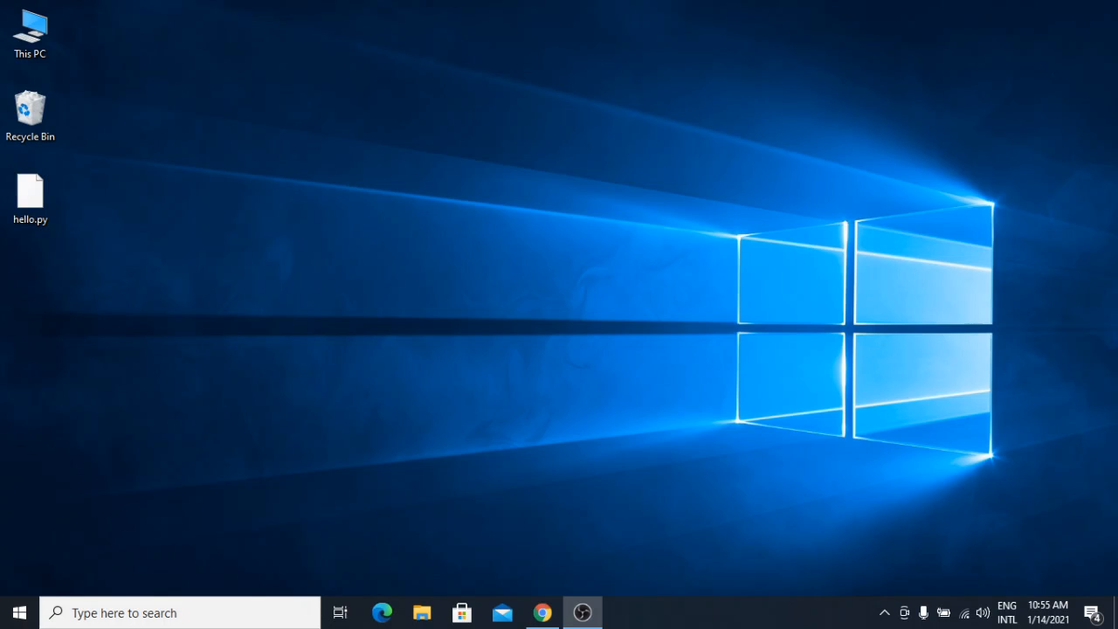
mouse_move(496, 535)
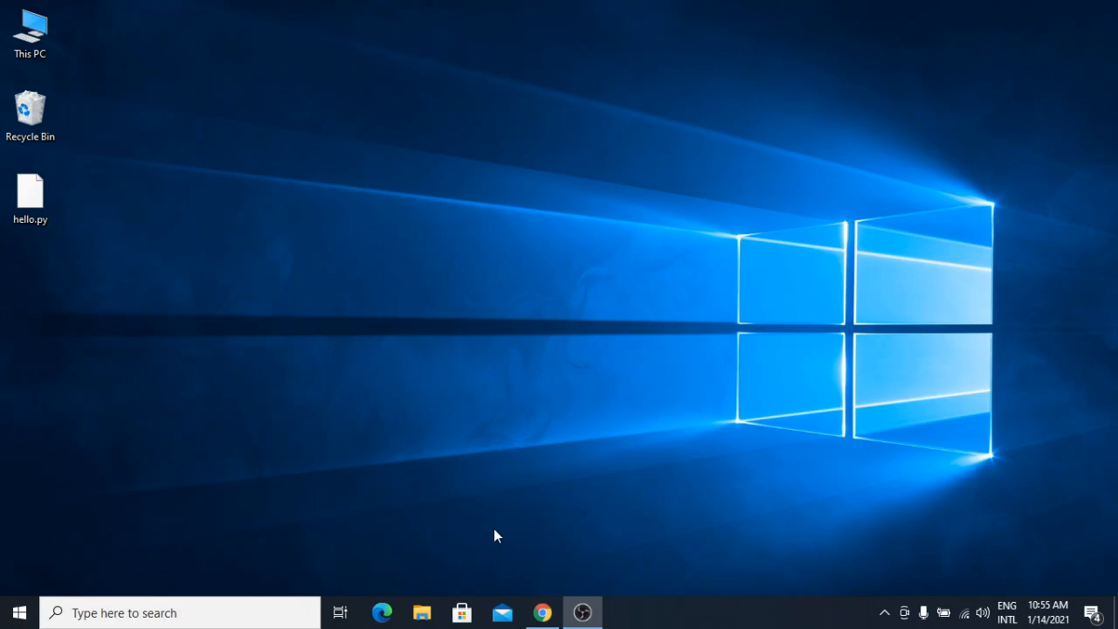
Download the Python 3.9.1 Windows installer from python.org and launch the .exe
left_click(542, 612)
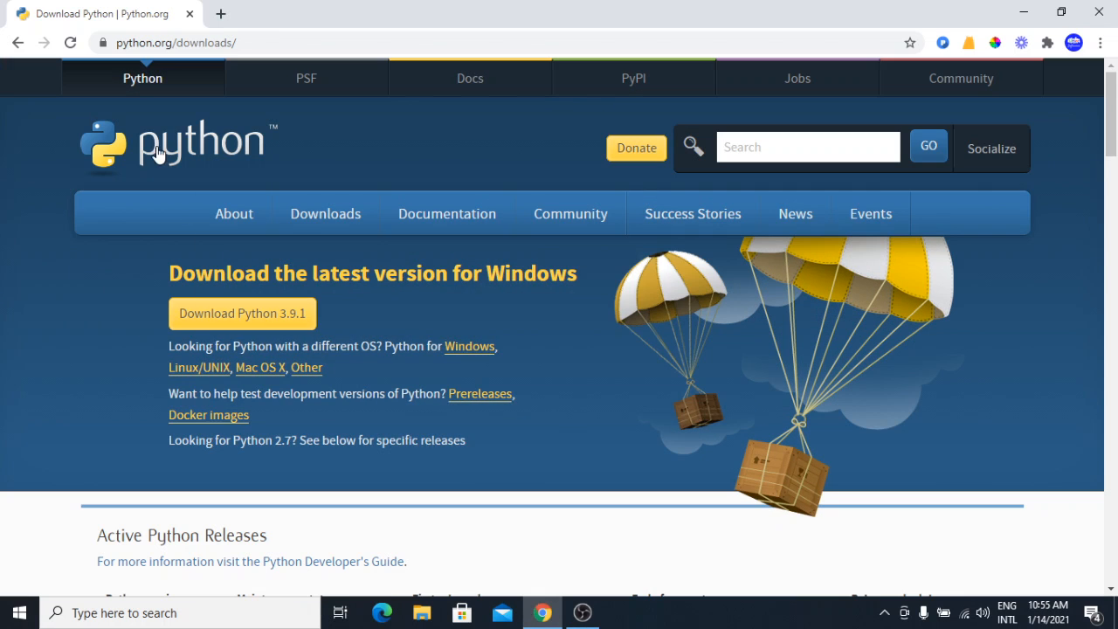
mouse_move(305, 77)
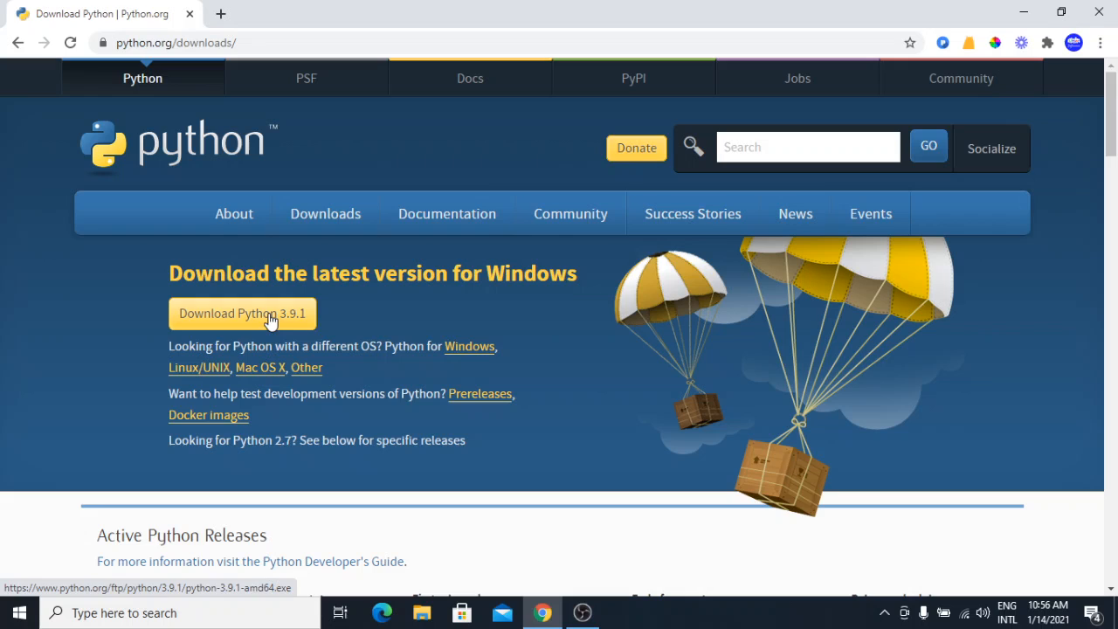
left_click(241, 313)
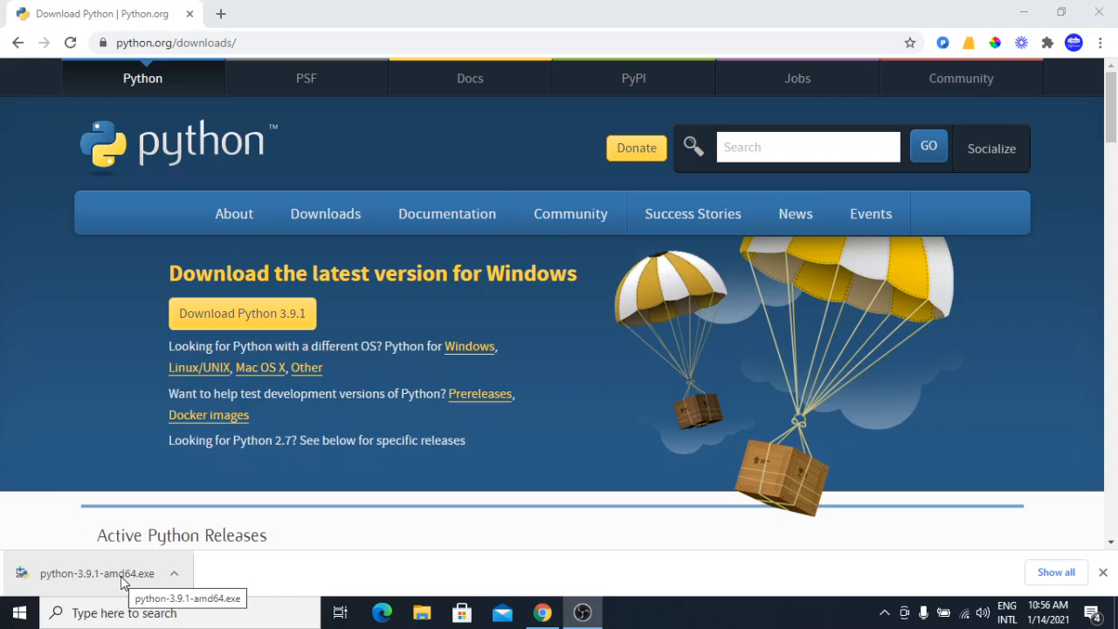
left_click(96, 573)
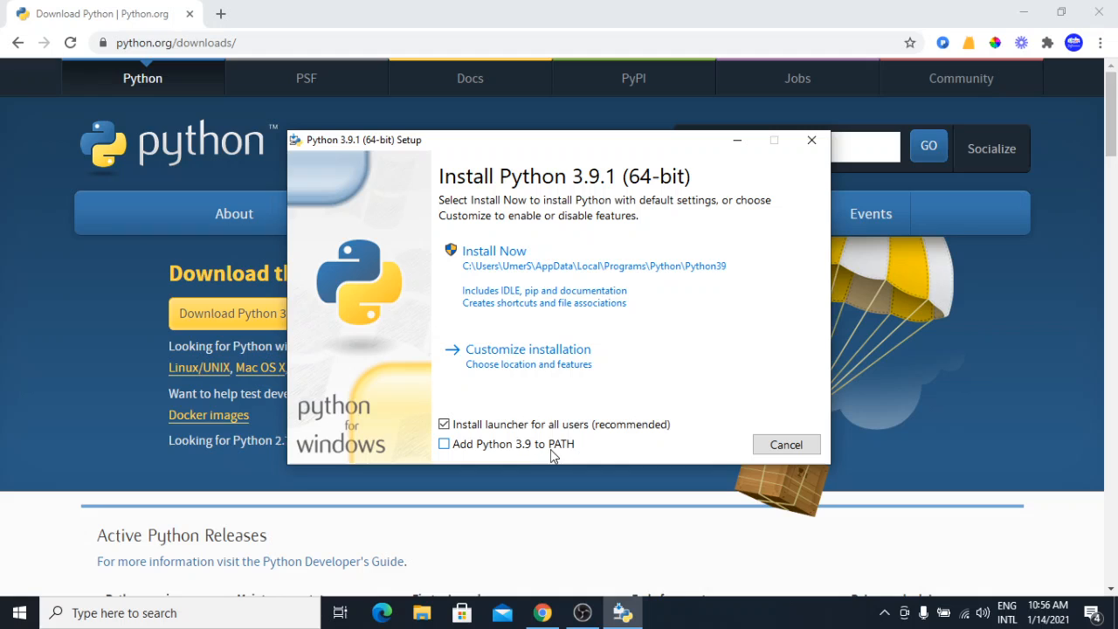
Turn on 'Add Python 3.9 to PATH' on the first setup page
left_click(444, 443)
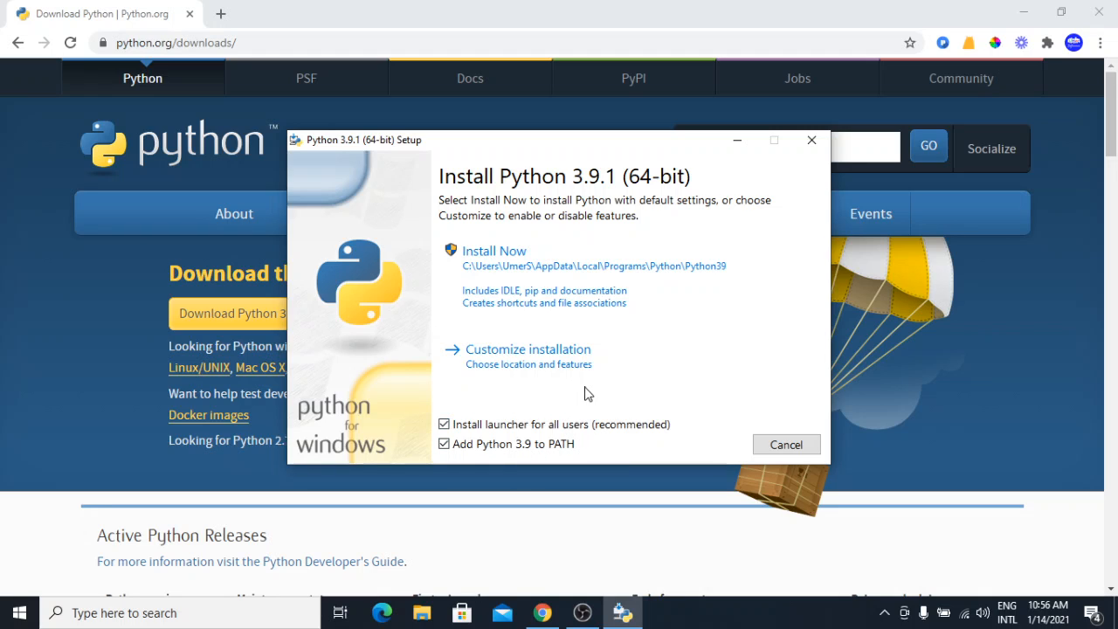
mouse_move(682, 357)
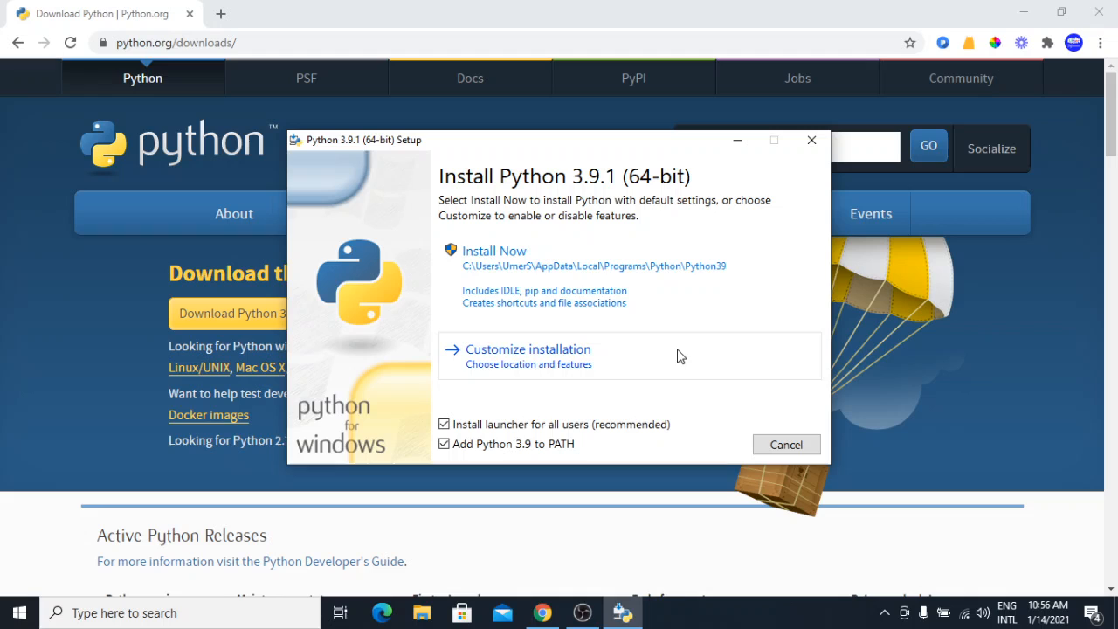
mouse_move(552, 283)
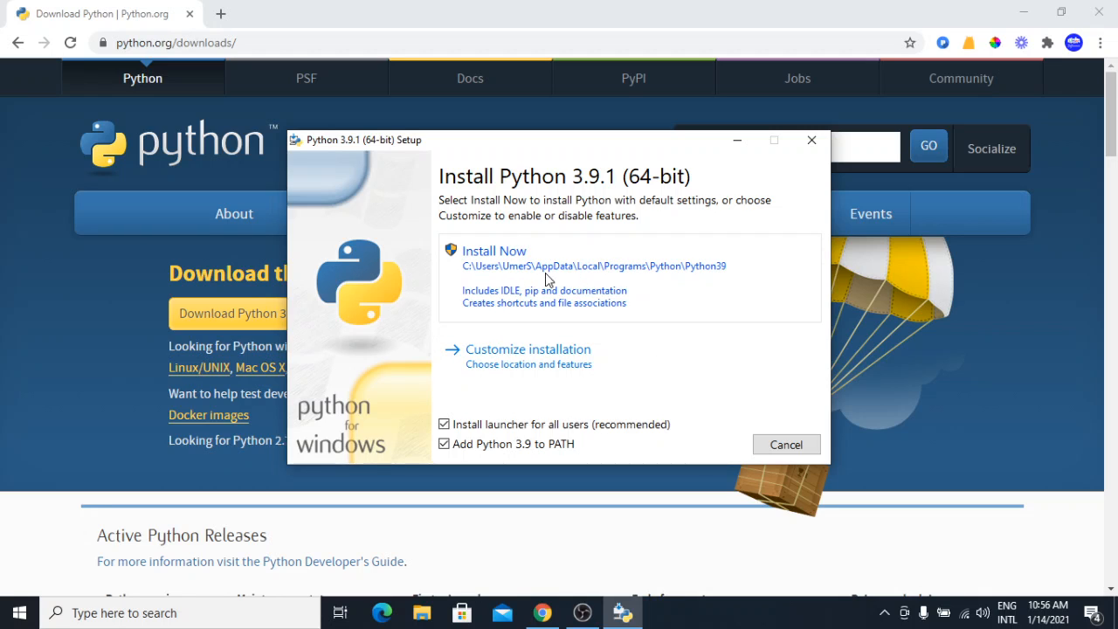
mouse_move(638, 283)
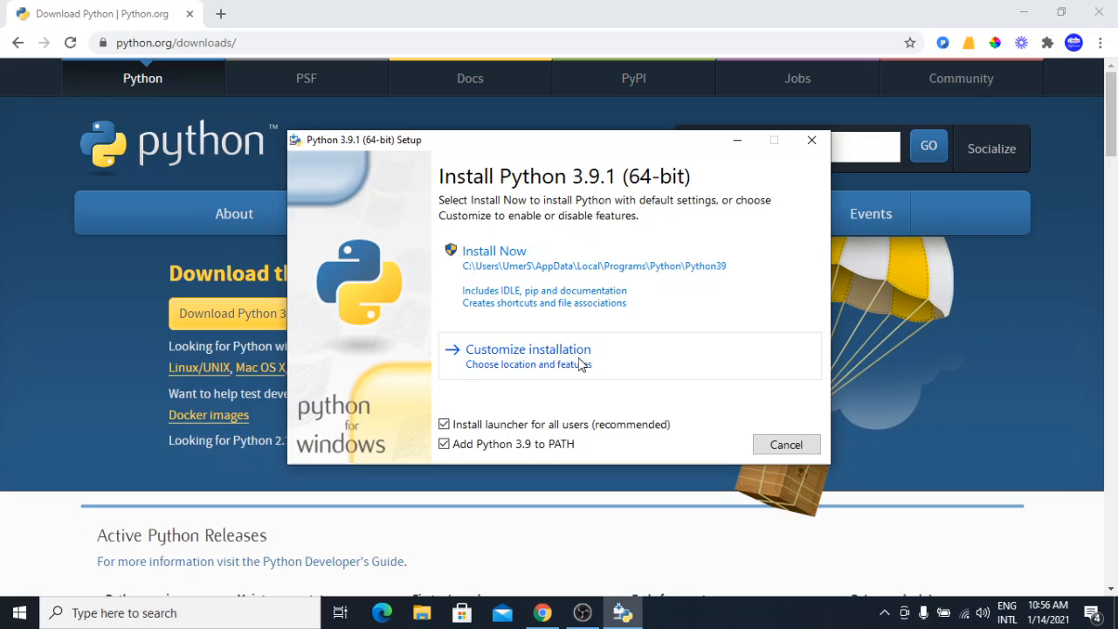
Run a customized install with all optional features, for all users, into C:\Program Files\Python39
left_click(527, 349)
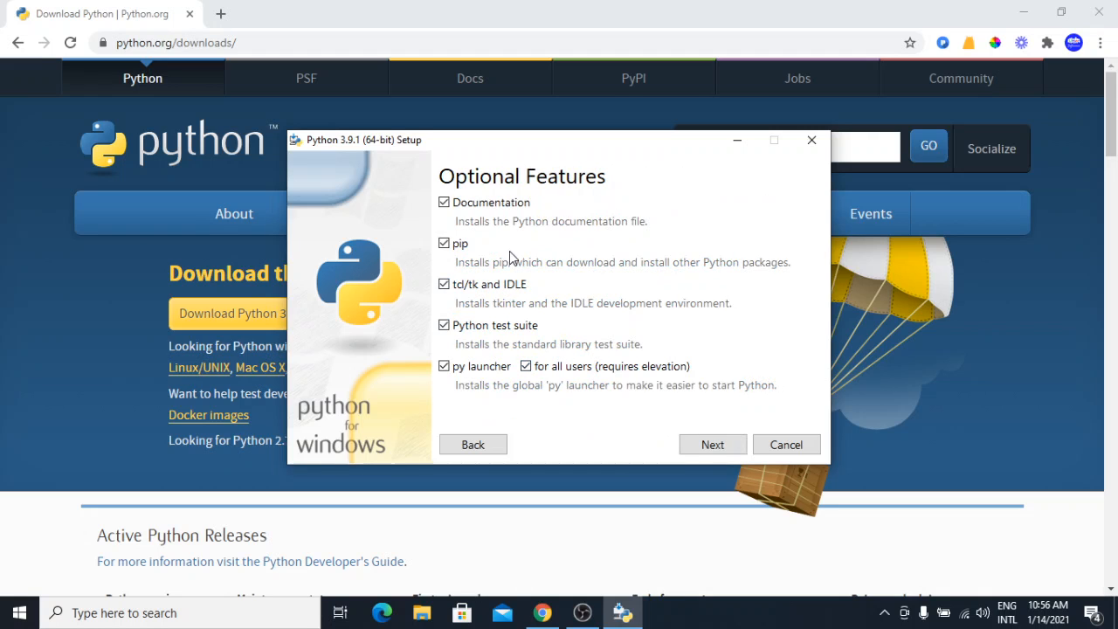
mouse_move(524, 332)
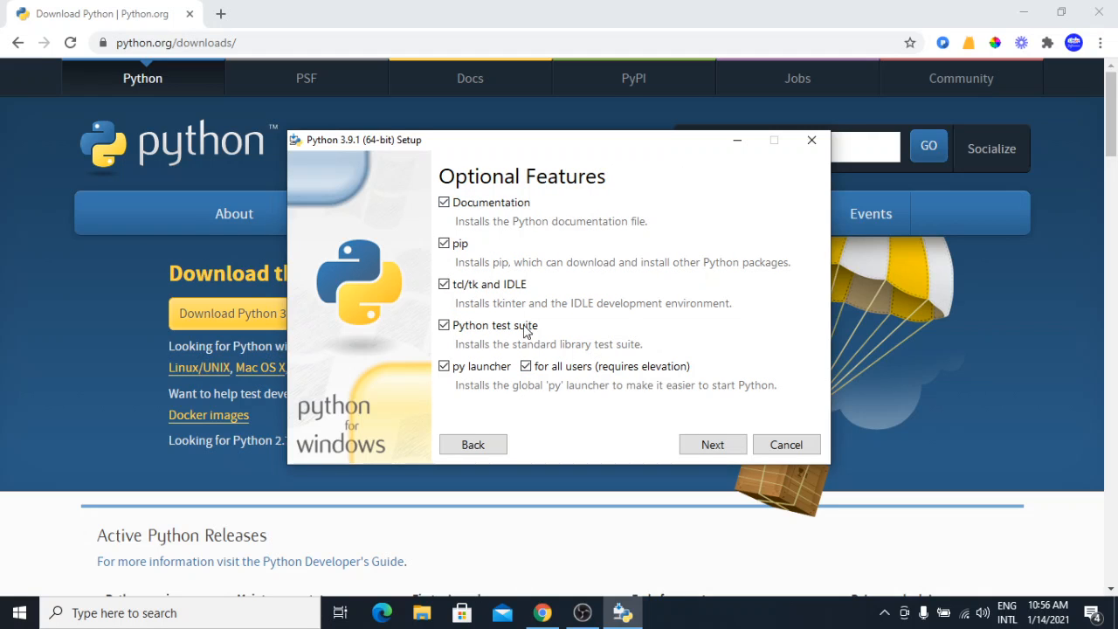
left_click(713, 444)
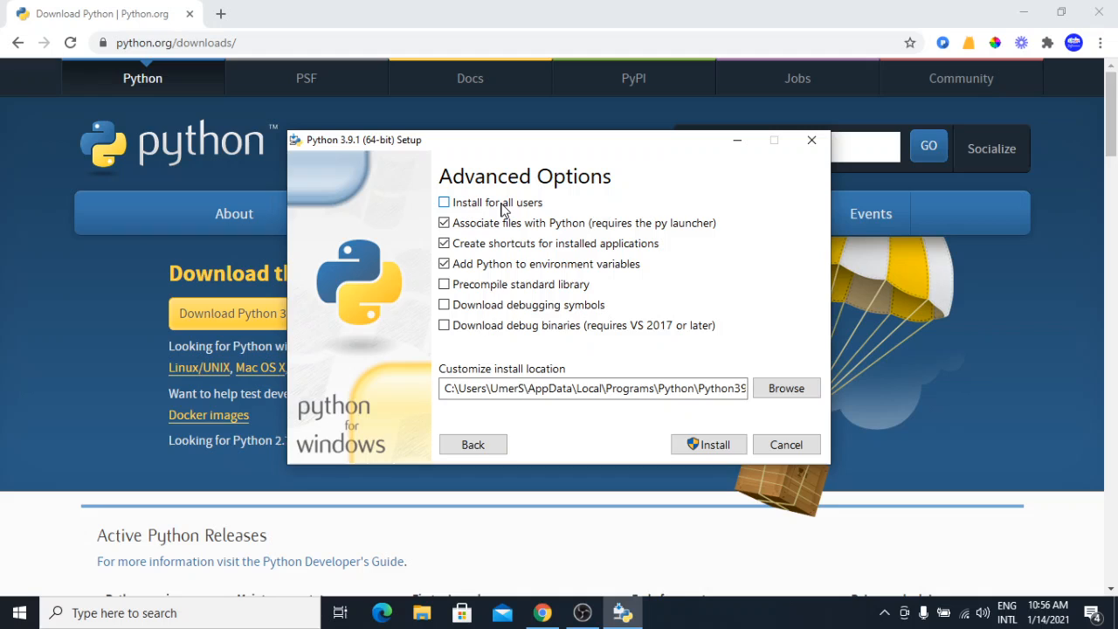
left_click(444, 202)
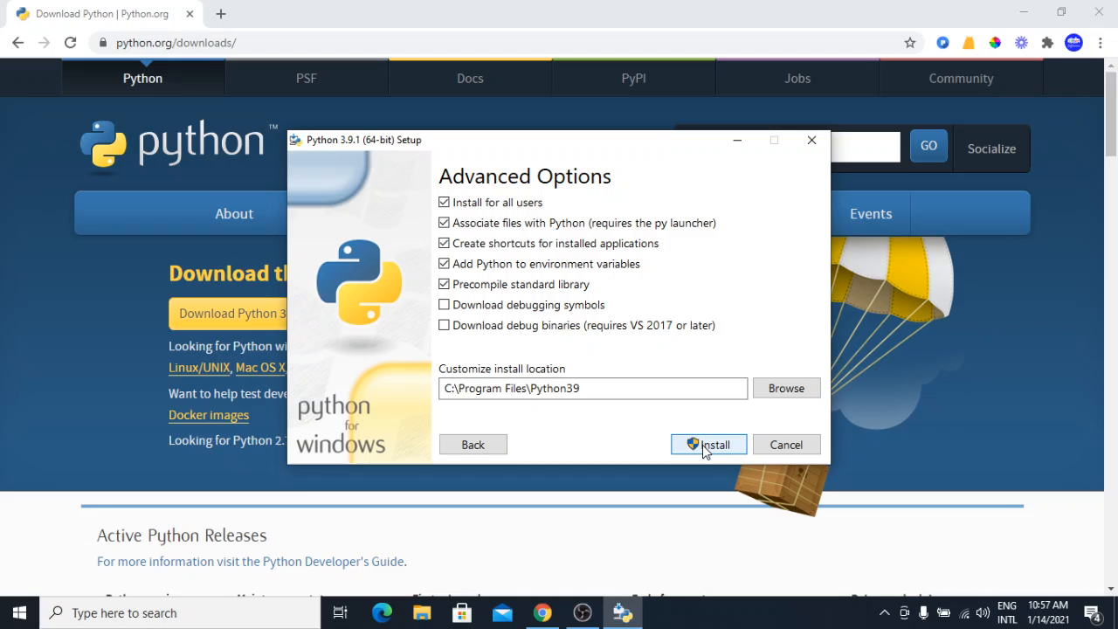
left_click(709, 444)
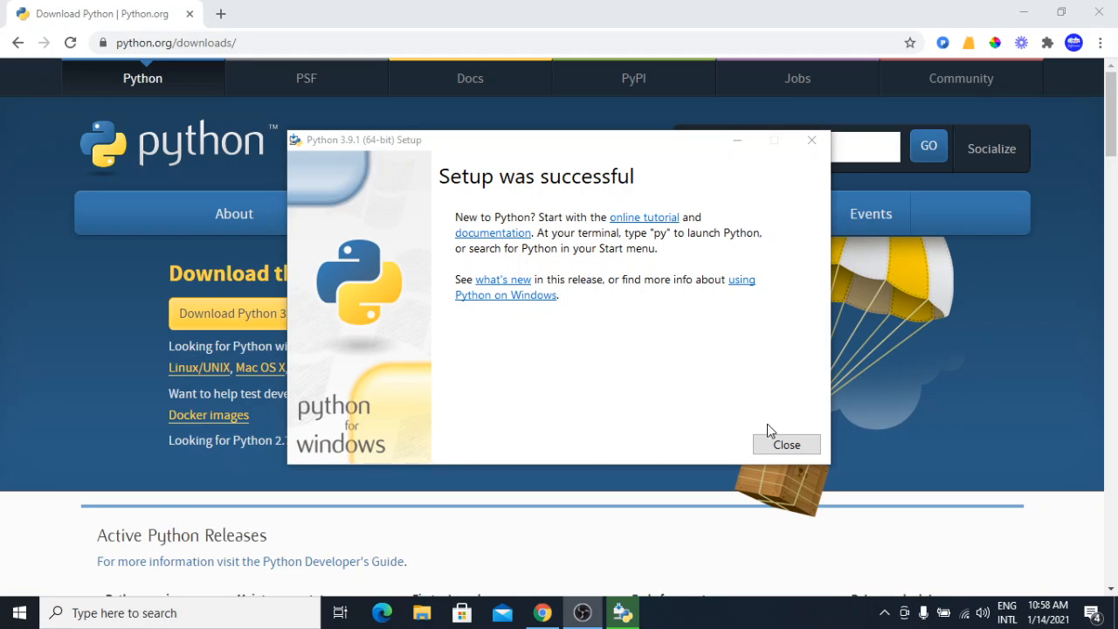
Close the 'Setup was successful' installer to return to the desktop
left_click(787, 445)
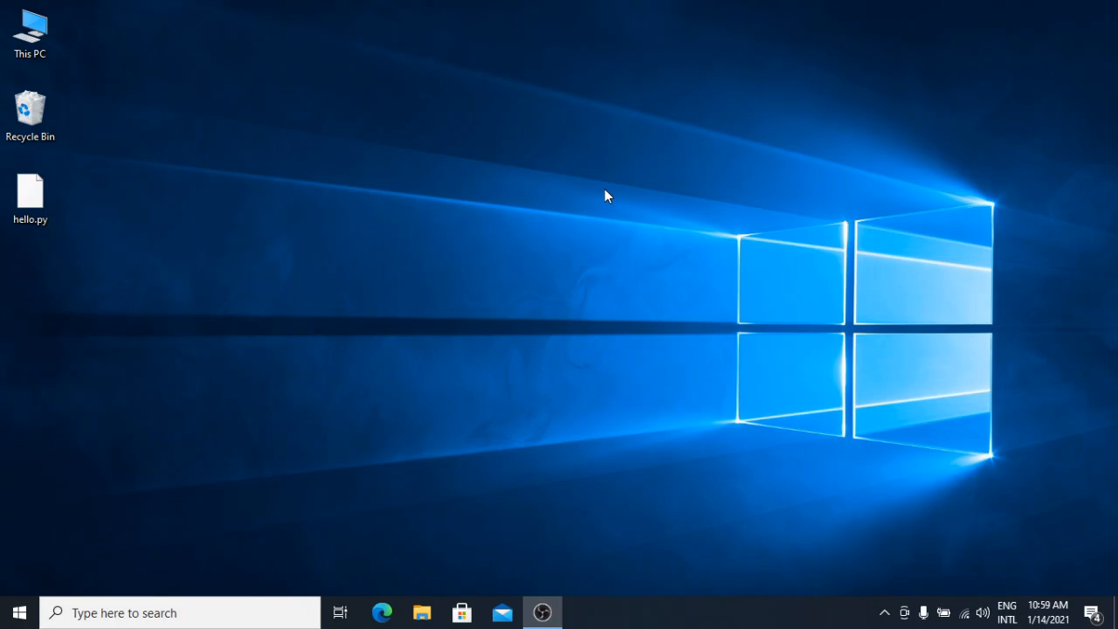
Launch a Command Prompt by running cmd from the Run dialog
type("cmd")
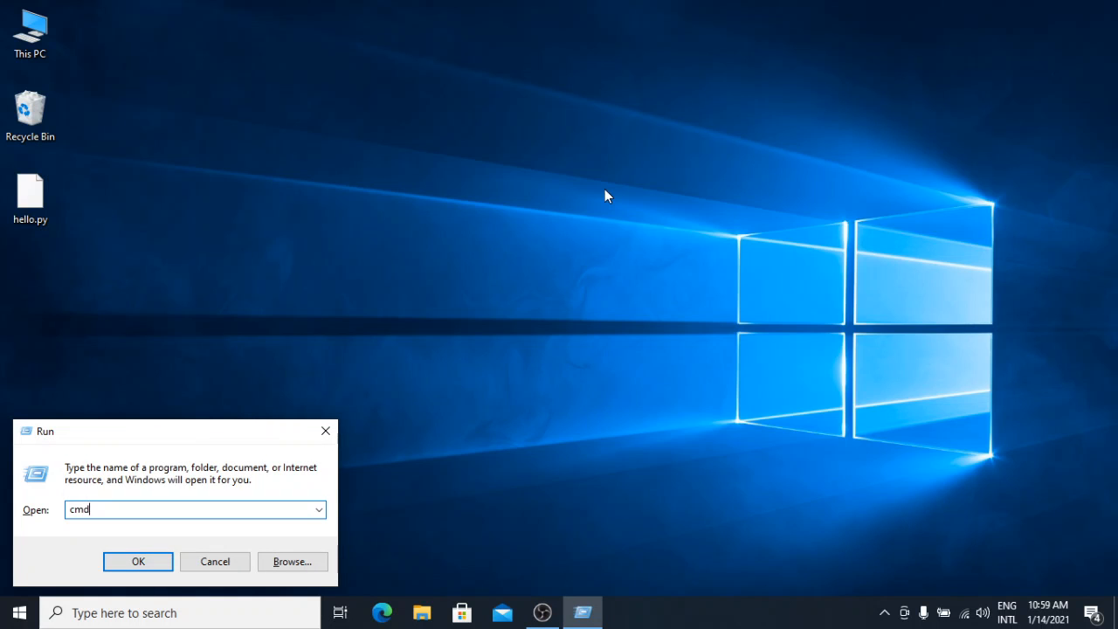
left_click(136, 561)
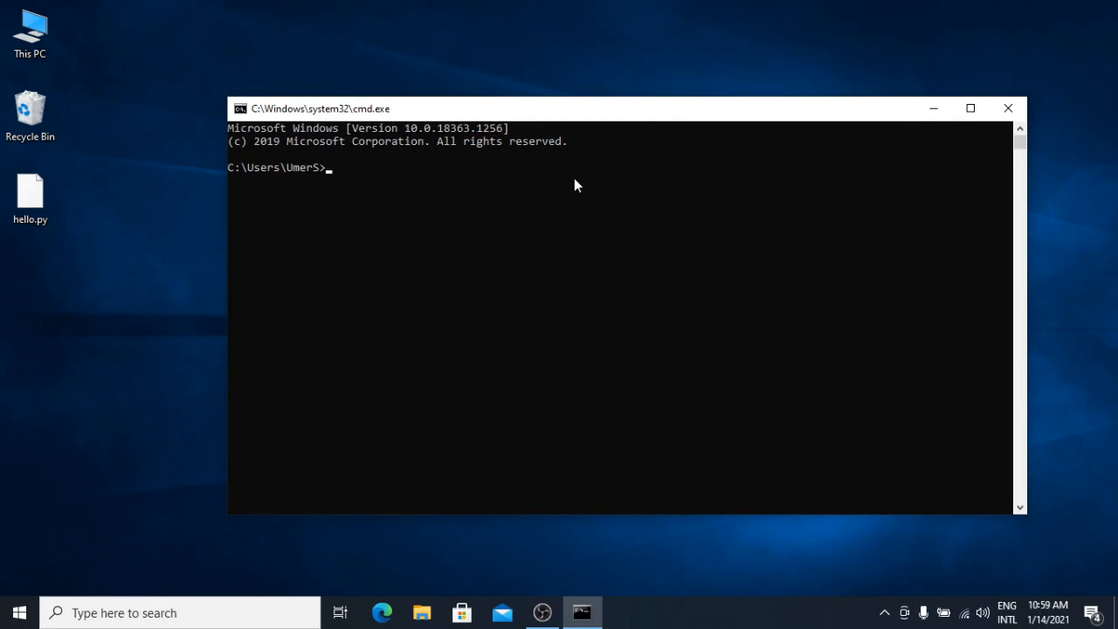
Run python --version, which reports Python 3.9.1
type("python")
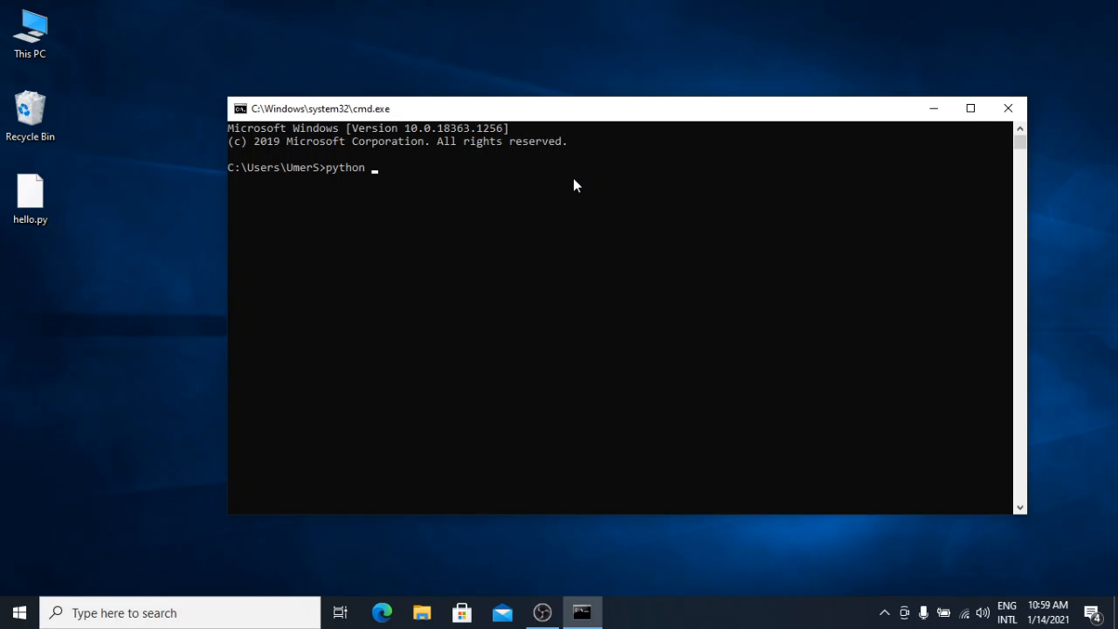
type("--version")
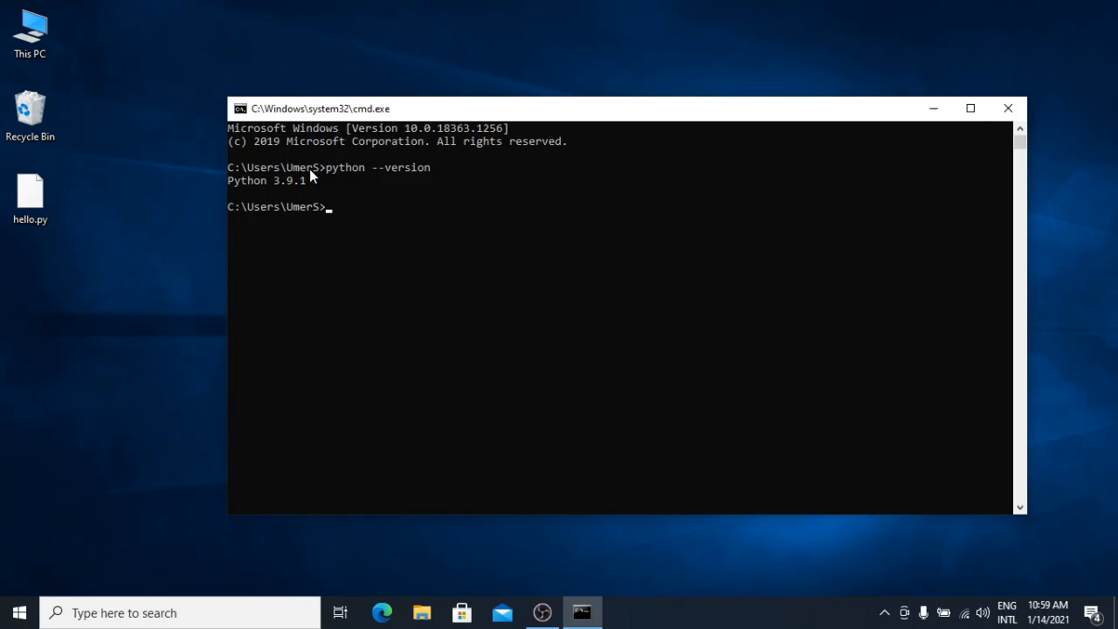
mouse_move(315, 199)
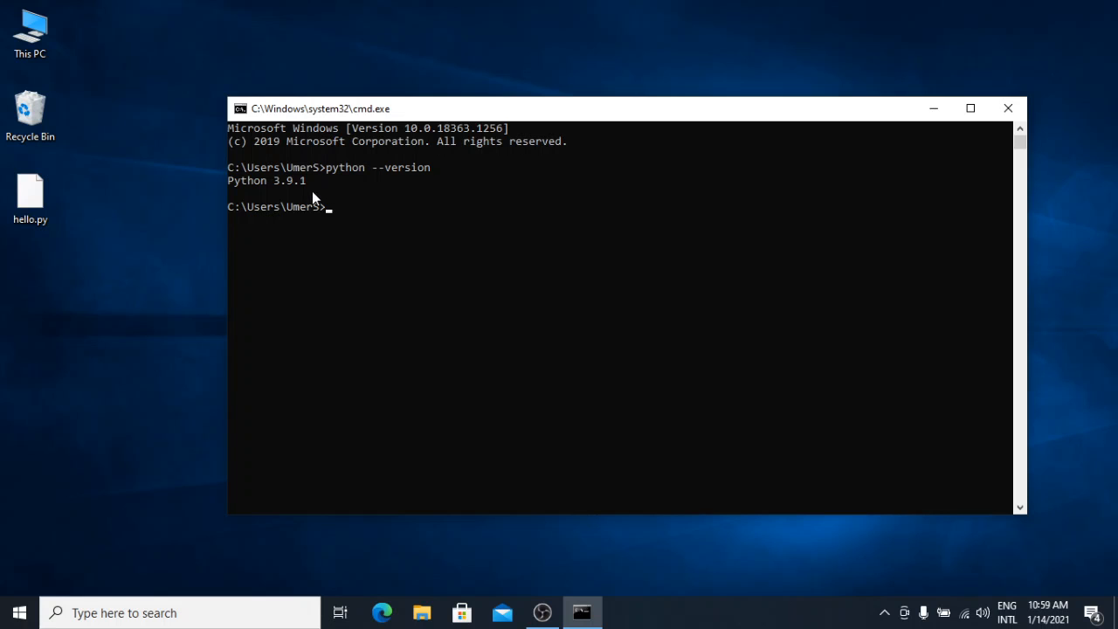
mouse_move(388, 184)
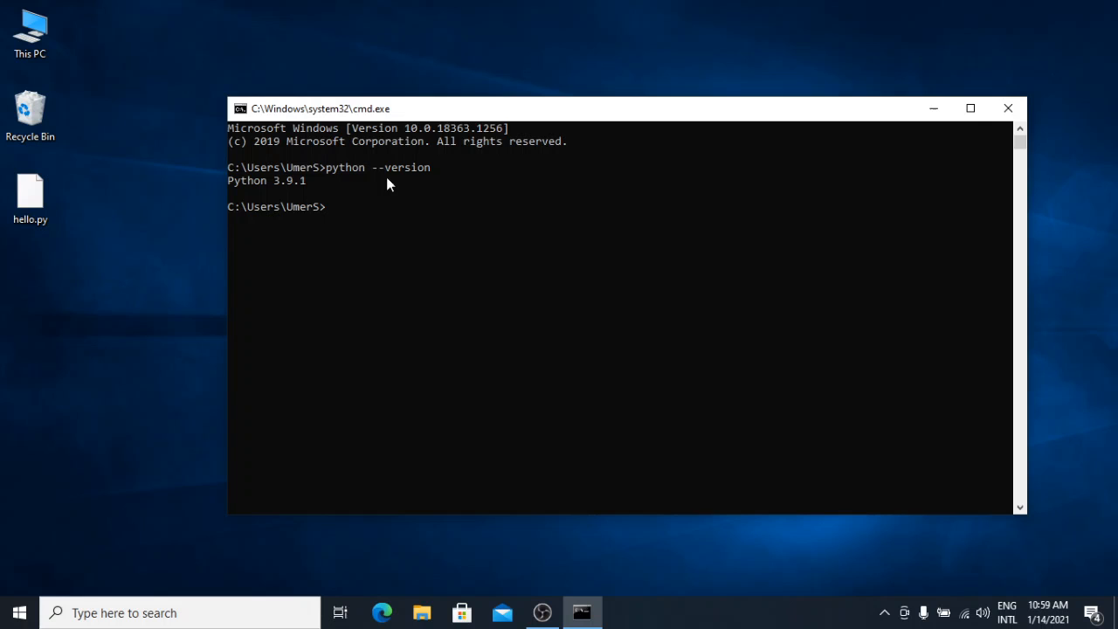
mouse_move(360, 180)
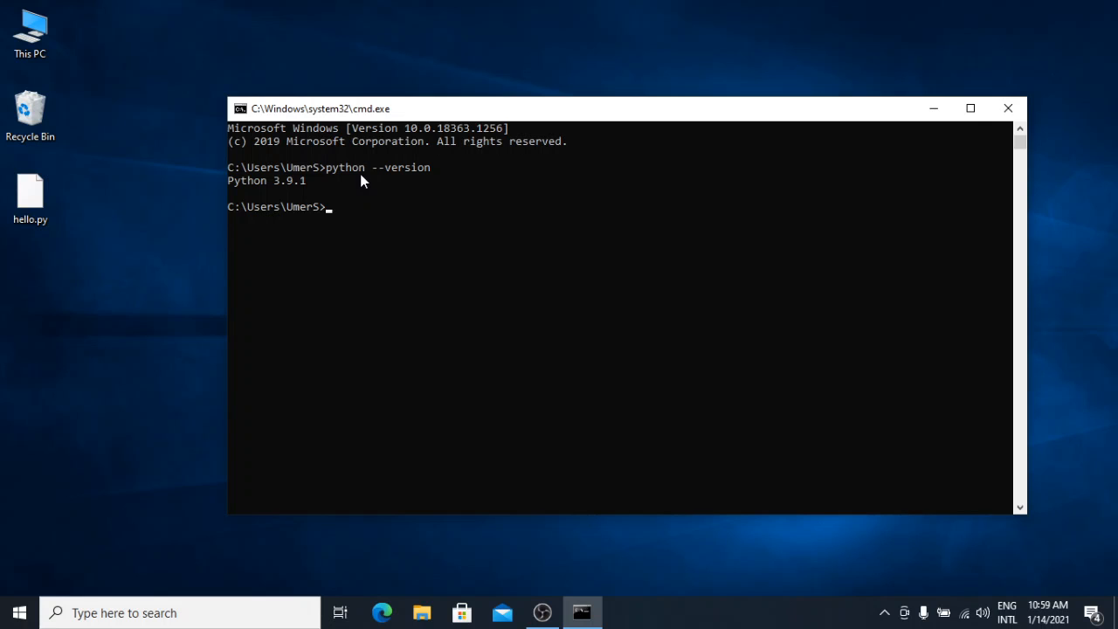
Run pip install django; all requirements are already satisfied
type("pip insta")
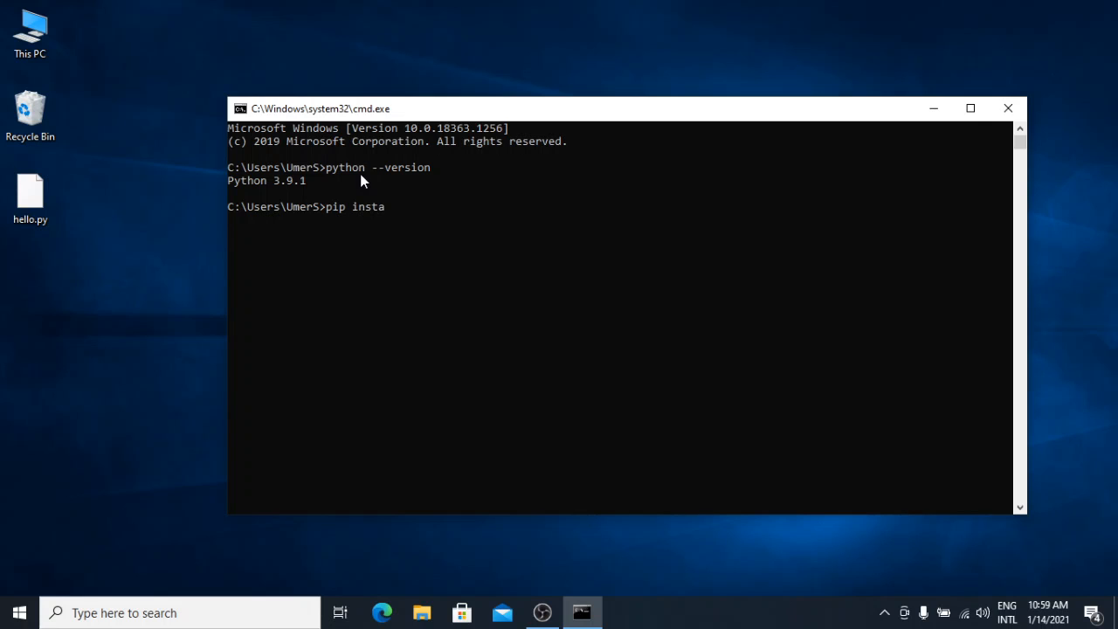
type("ll django")
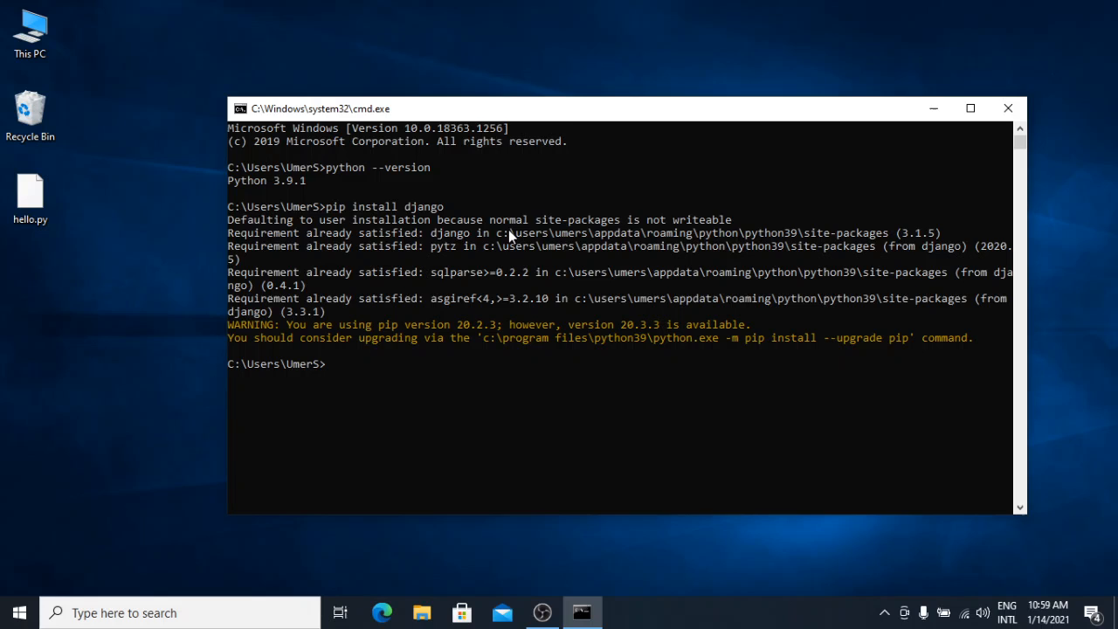
type("pip install")
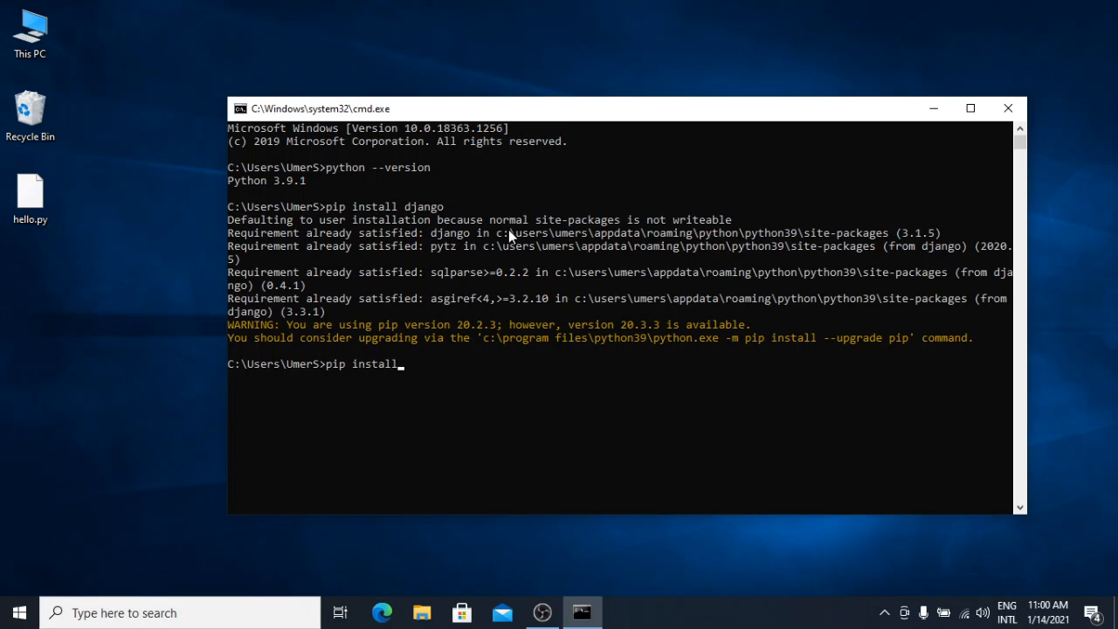
Run pip install selenium, installing selenium 3.141.0 and urllib3 1.26.2
type("sele")
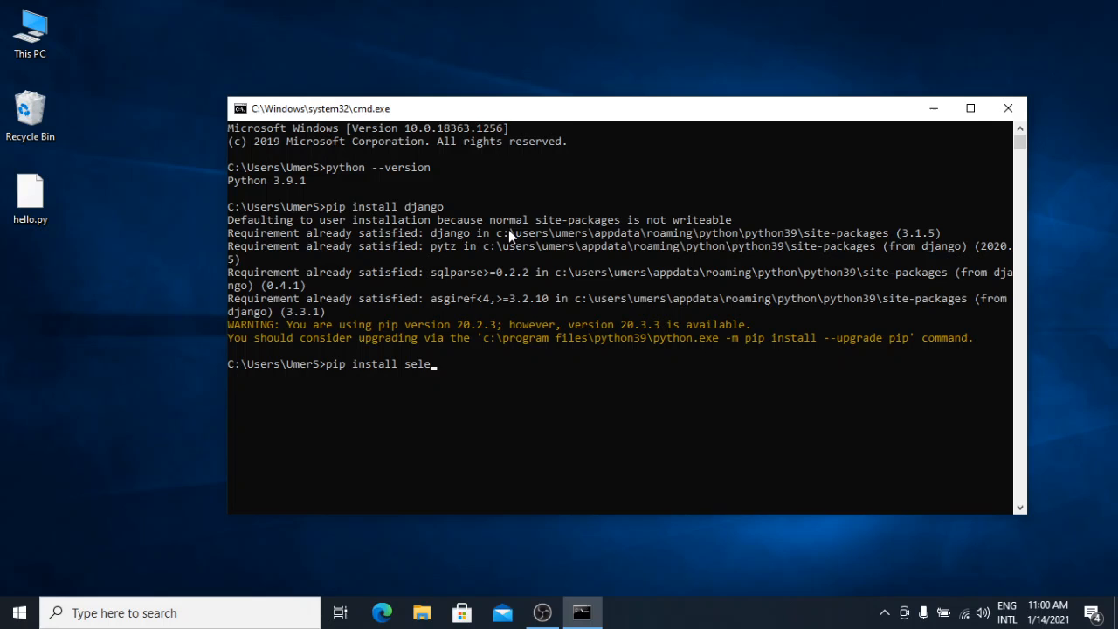
type("nium")
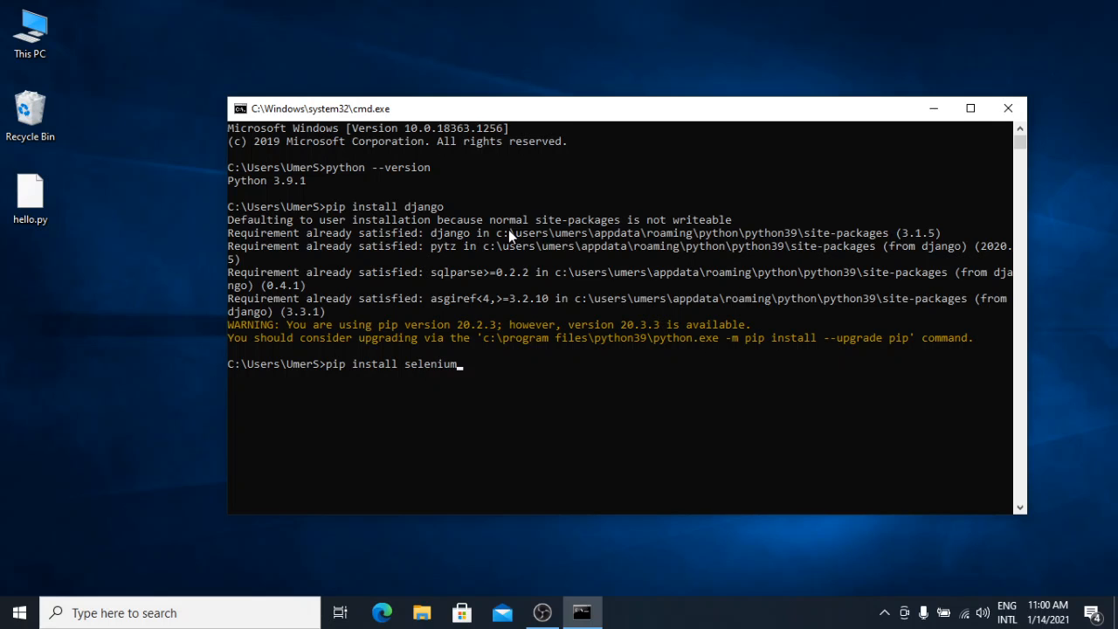
key("enter")
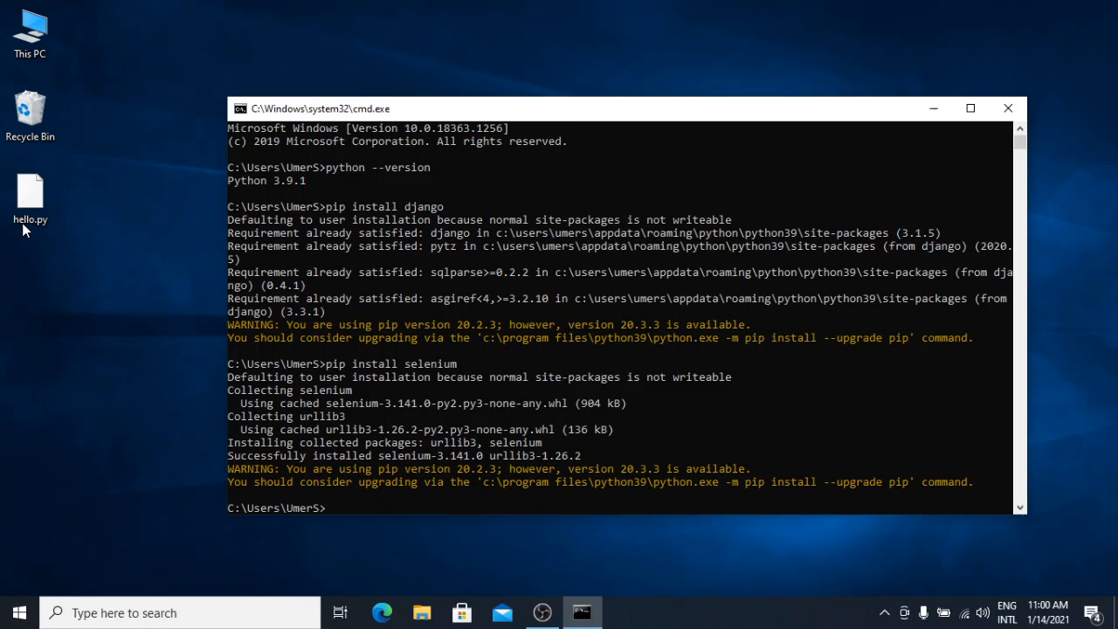
Attempt cd desktop from the home folder, then change into the OneDrive folder
left_click(30, 193)
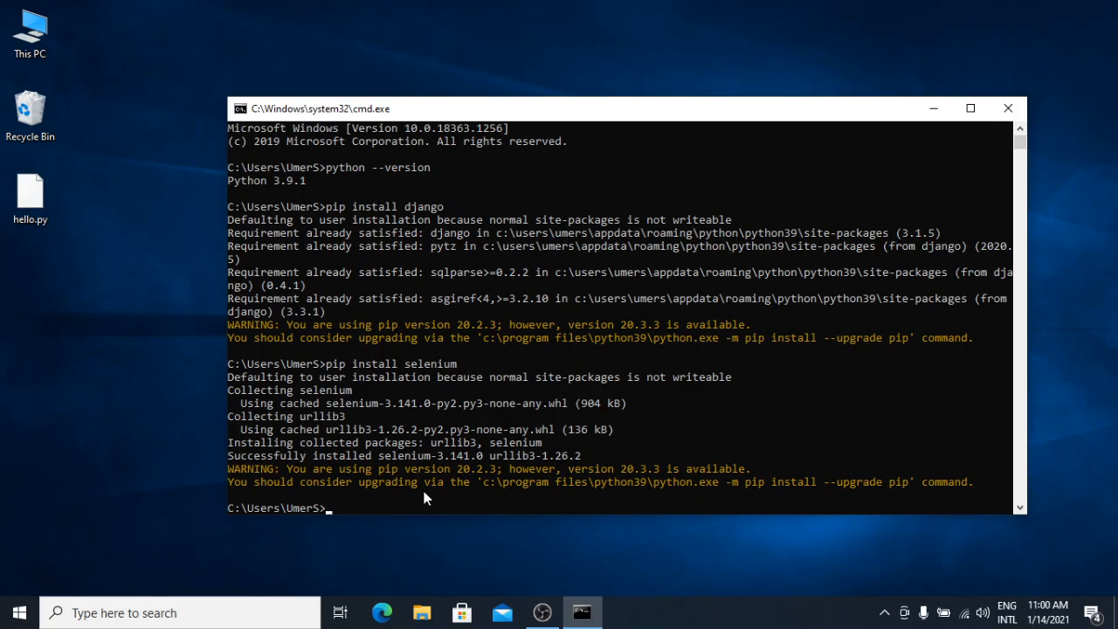
mouse_move(419, 503)
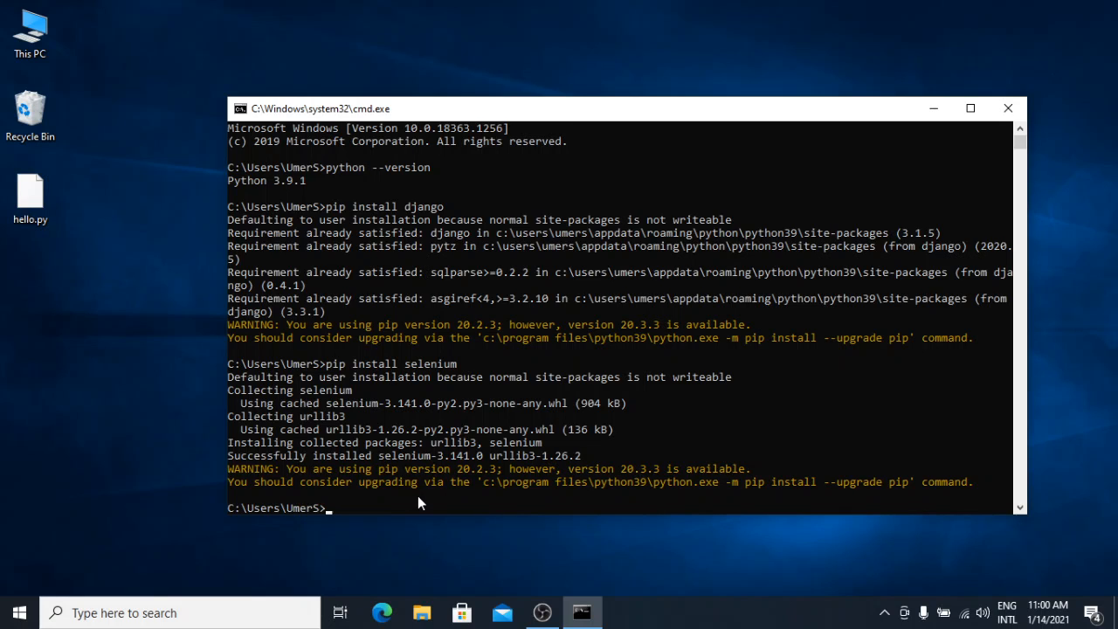
type("cd de")
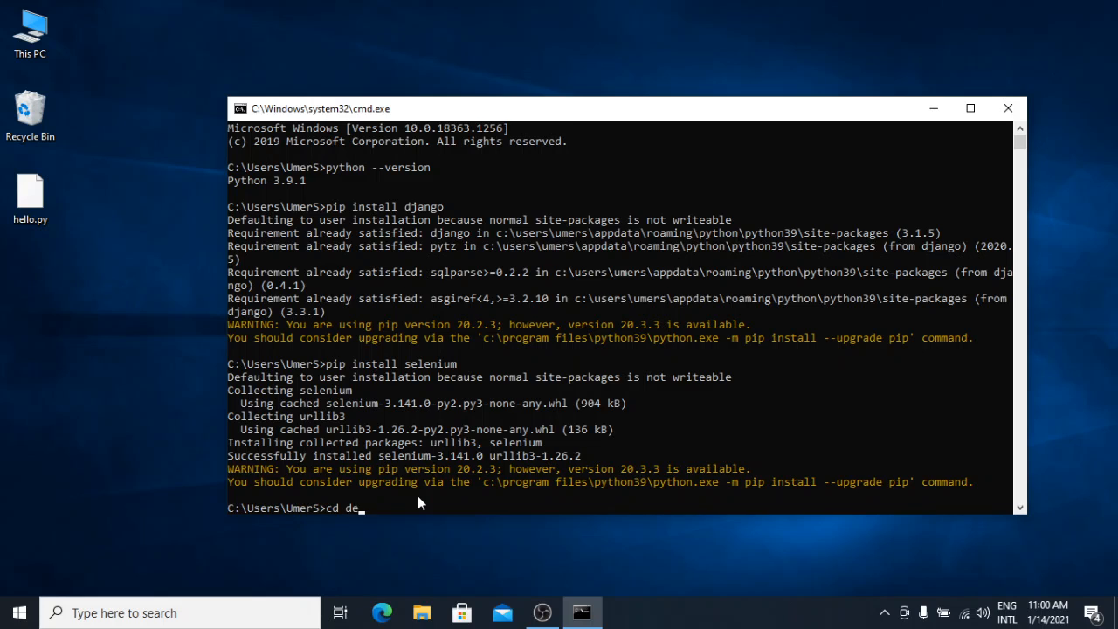
type("xktop")
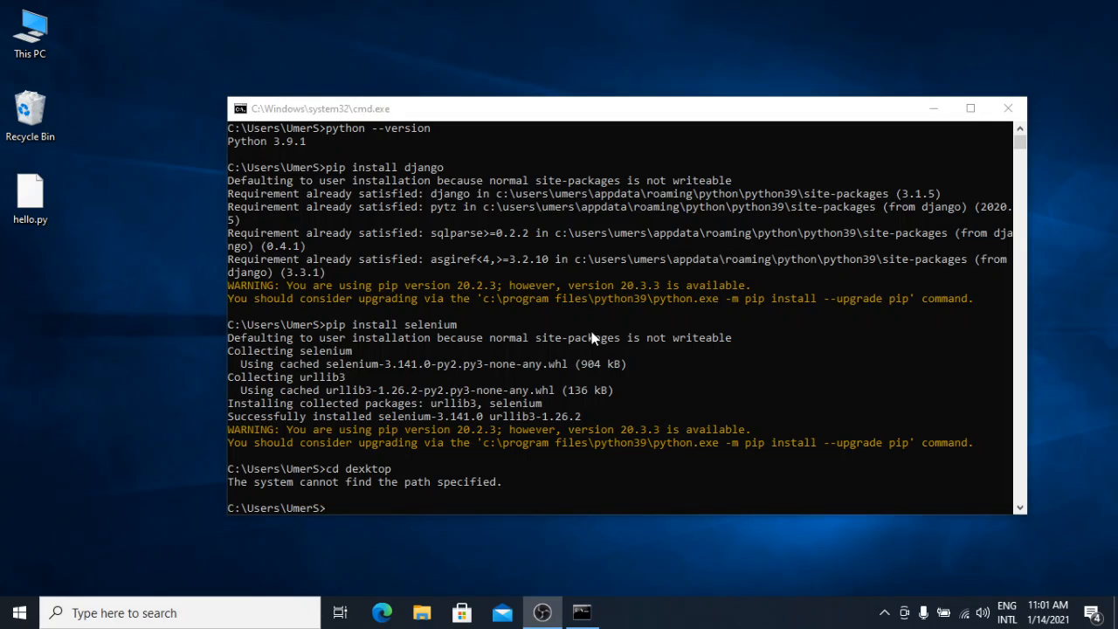
mouse_move(591, 343)
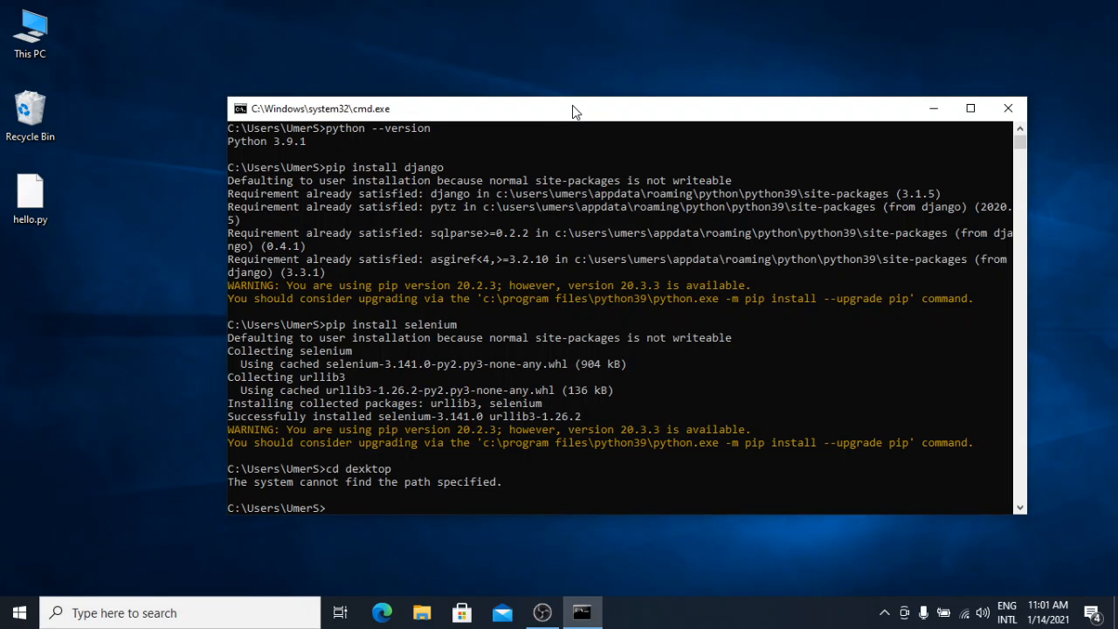
type("cd one*")
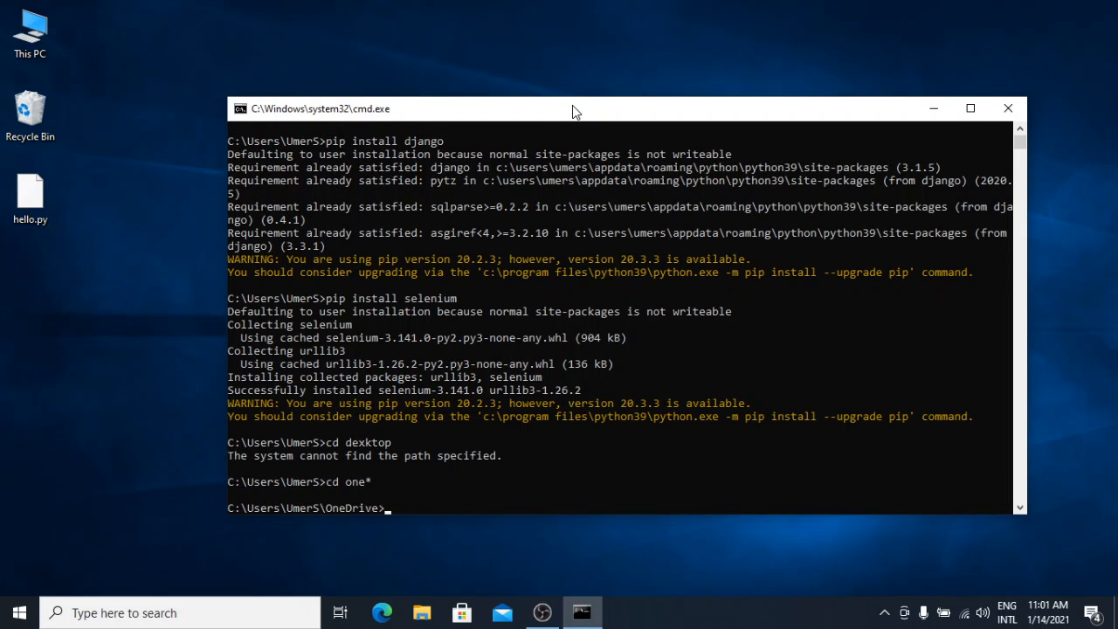
type("cd dex")
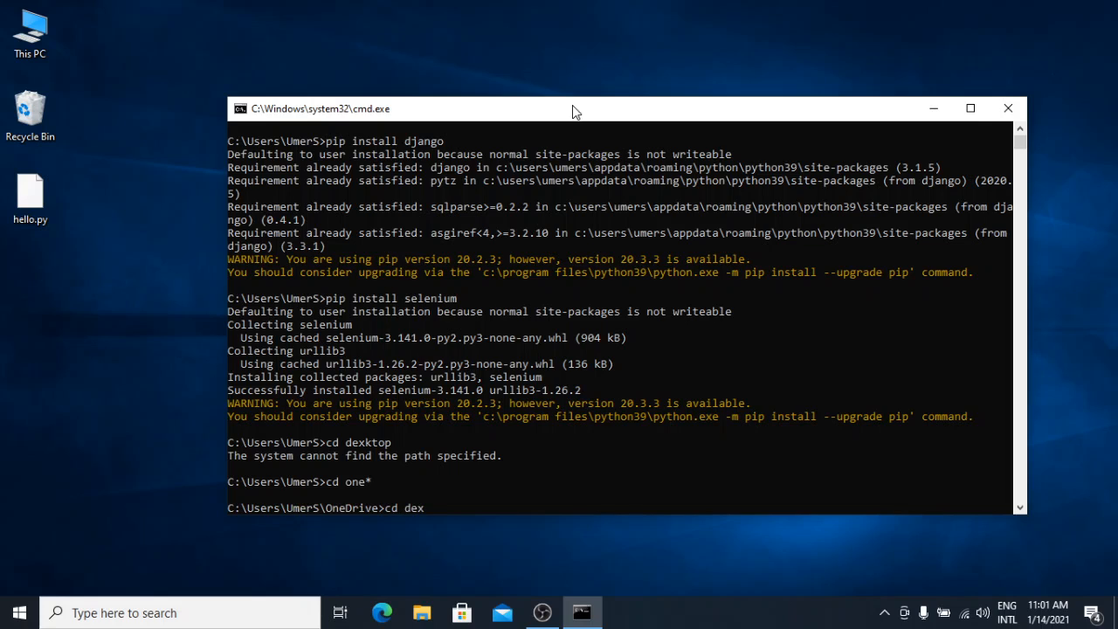
key("enter")
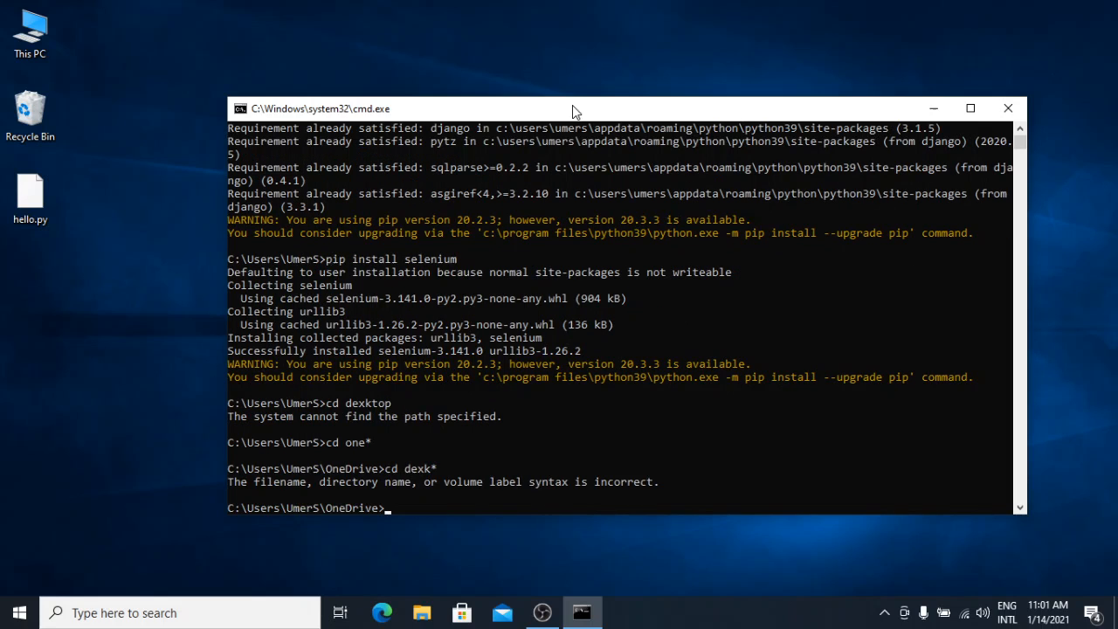
Change into the Desktop folder inside OneDrive where hello.py lives
type("cd")
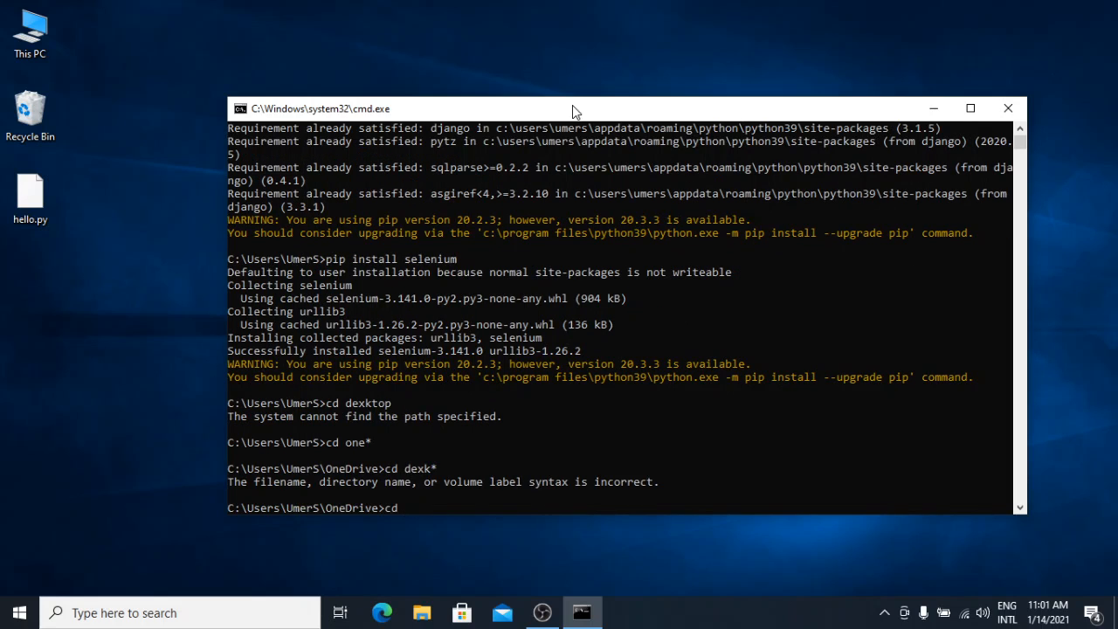
type("desktop")
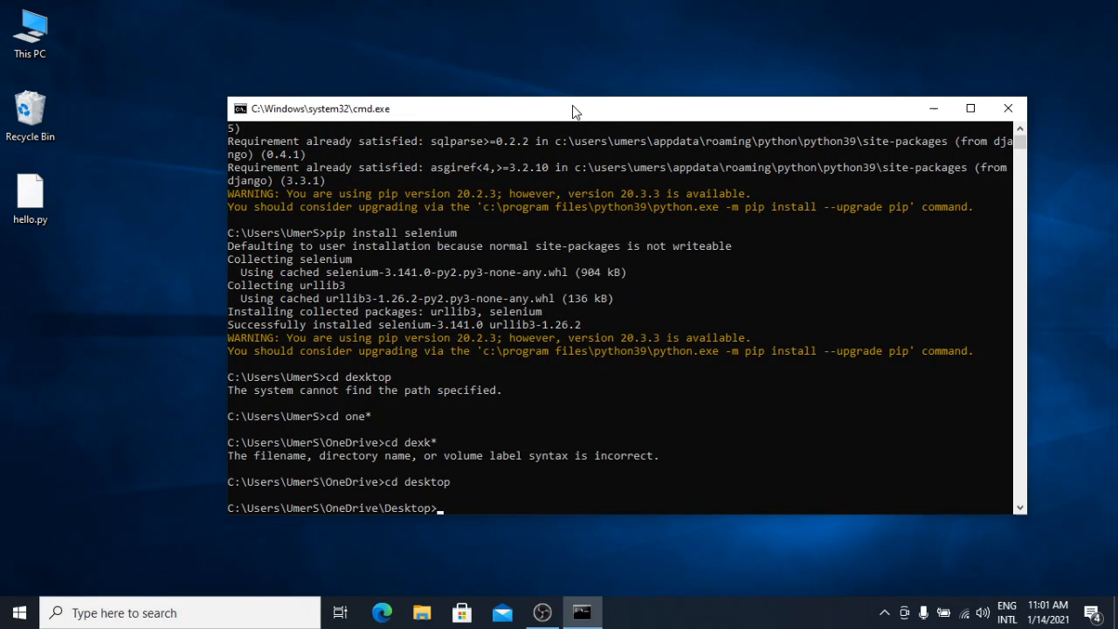
mouse_move(493, 475)
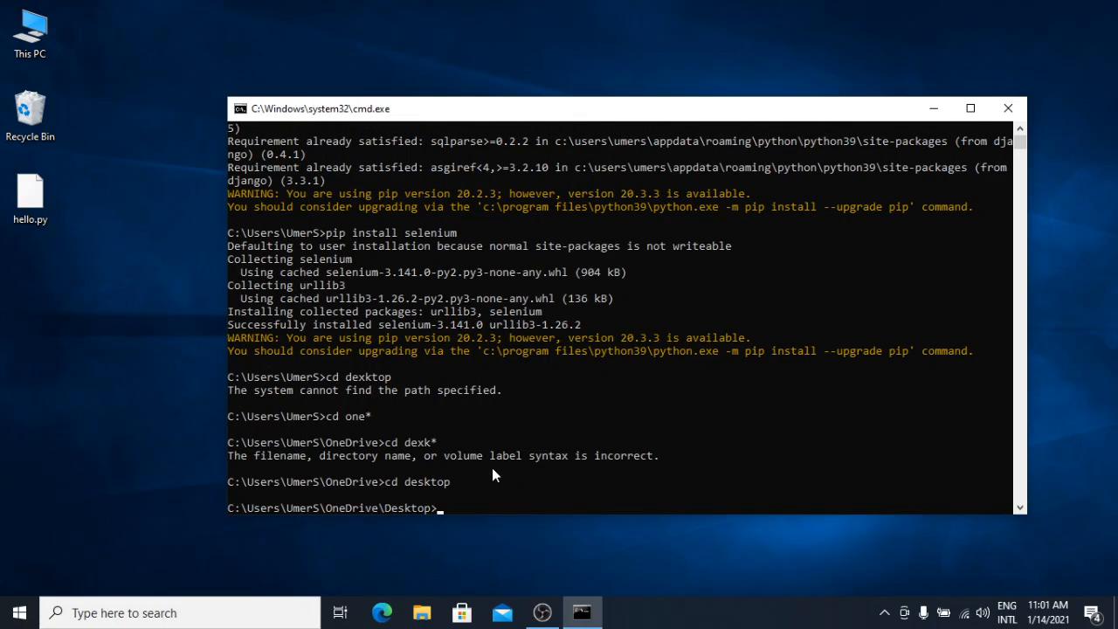
Run python hello.py, which prints Hello Python
left_click(29, 195)
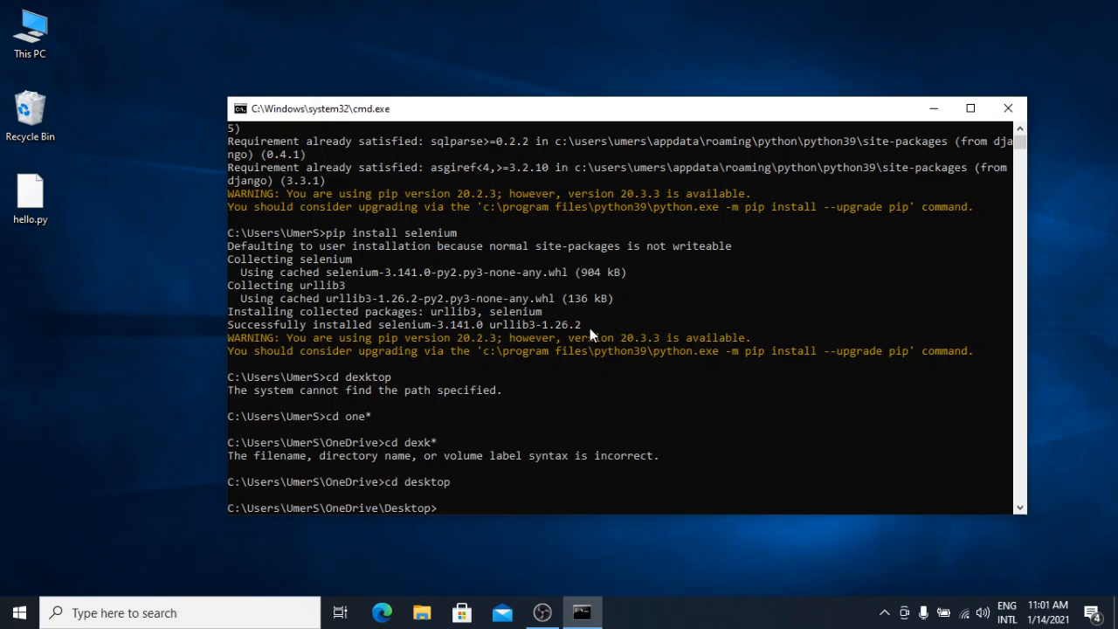
type("python he")
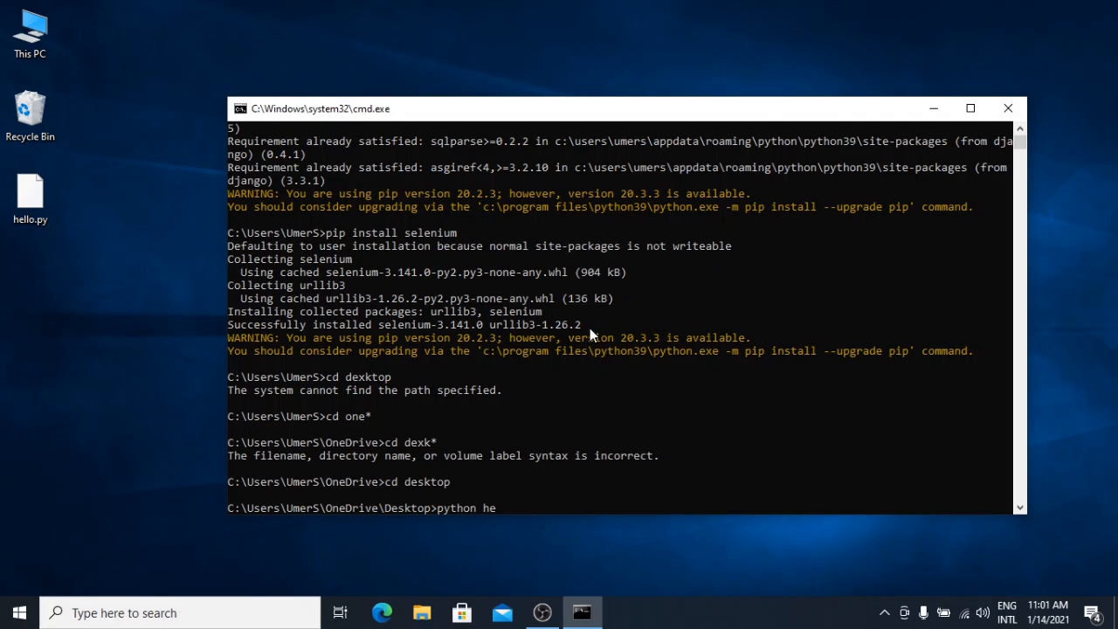
type("llo.py")
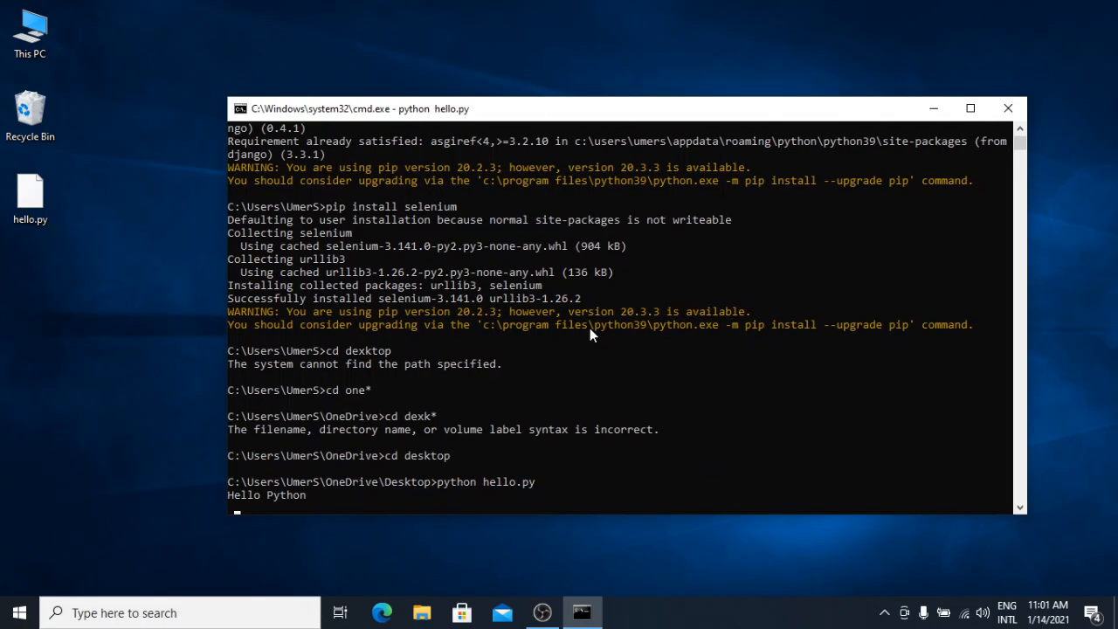
mouse_move(330, 482)
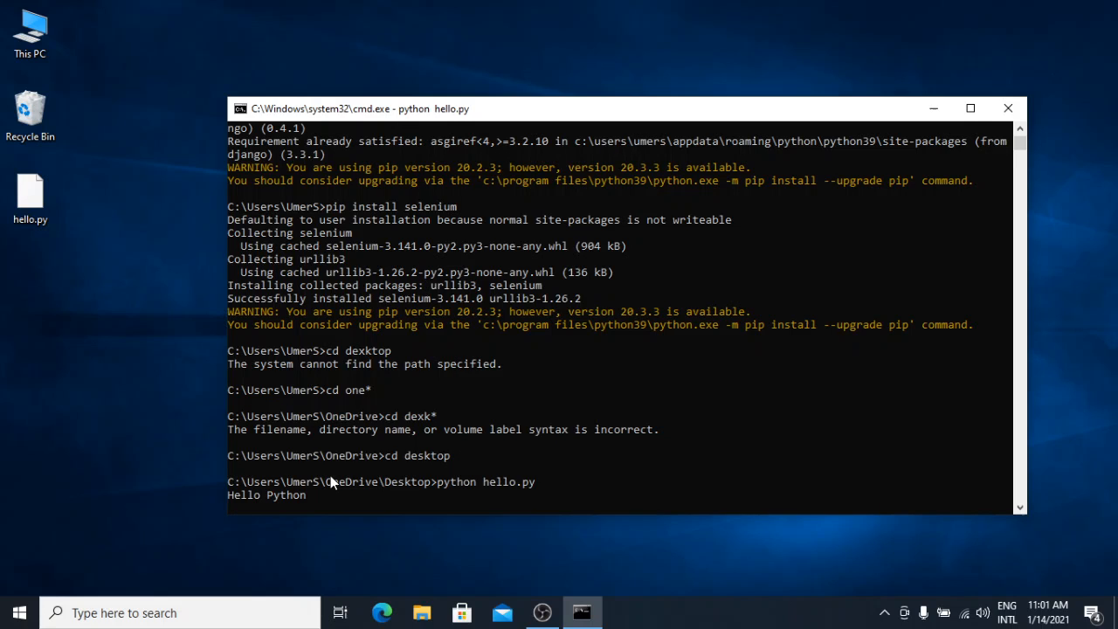
mouse_move(282, 500)
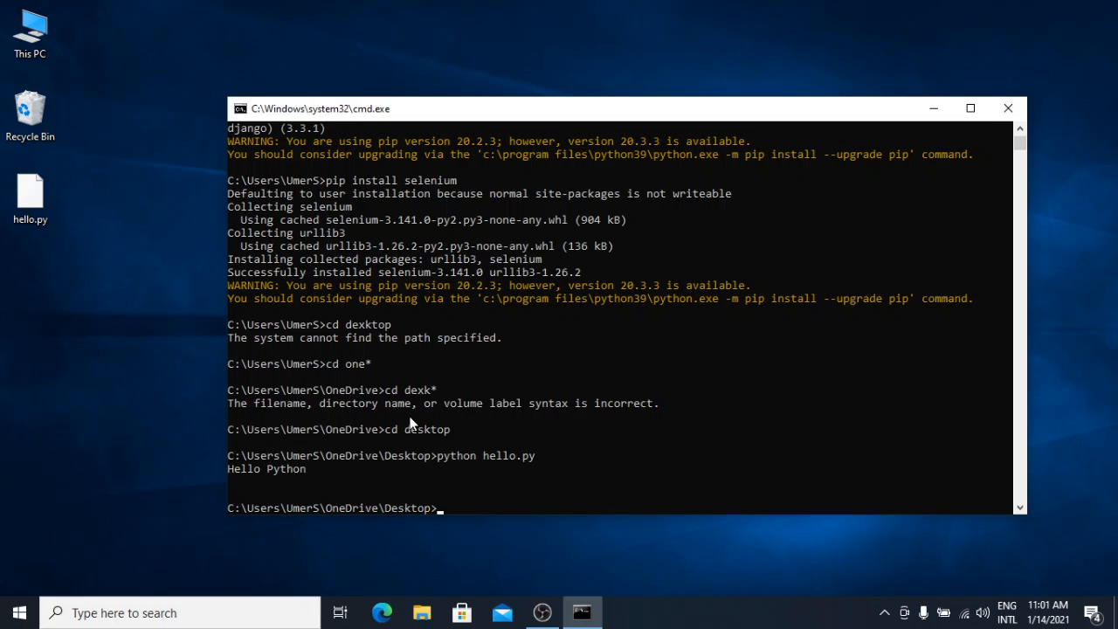
mouse_move(52, 220)
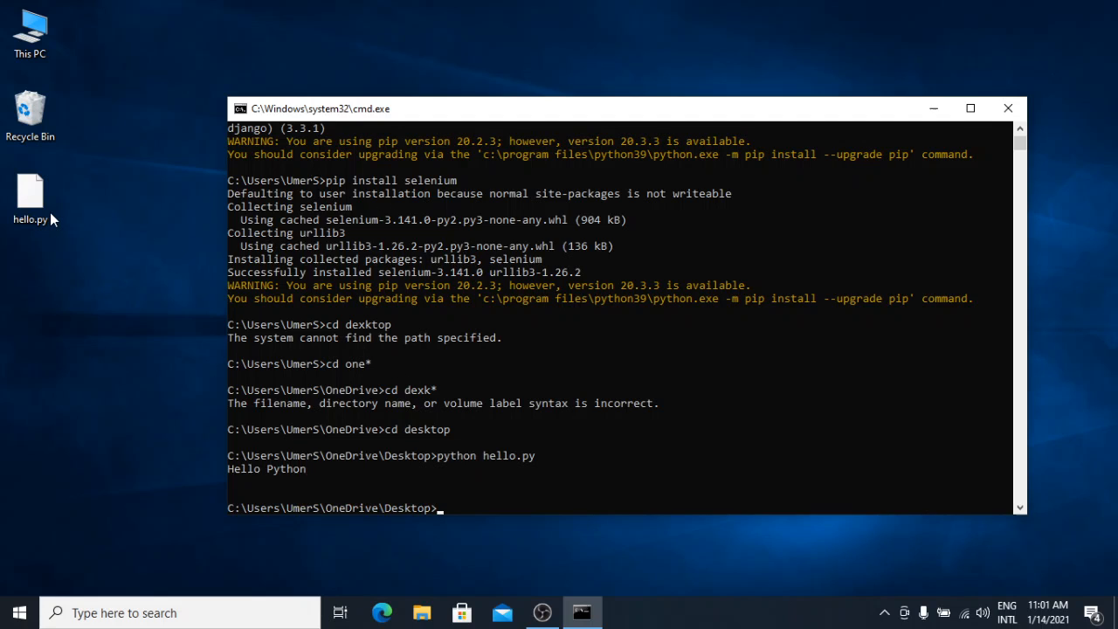
mouse_move(108, 226)
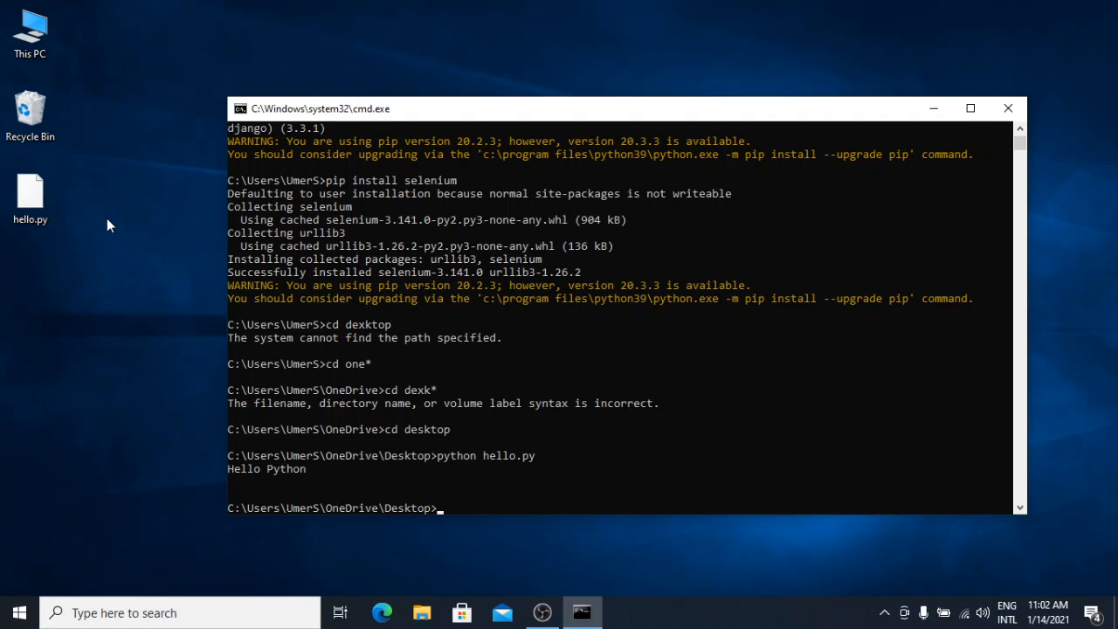
Write the single line python hello.py in a new untitled Notepad document
left_click(30, 193)
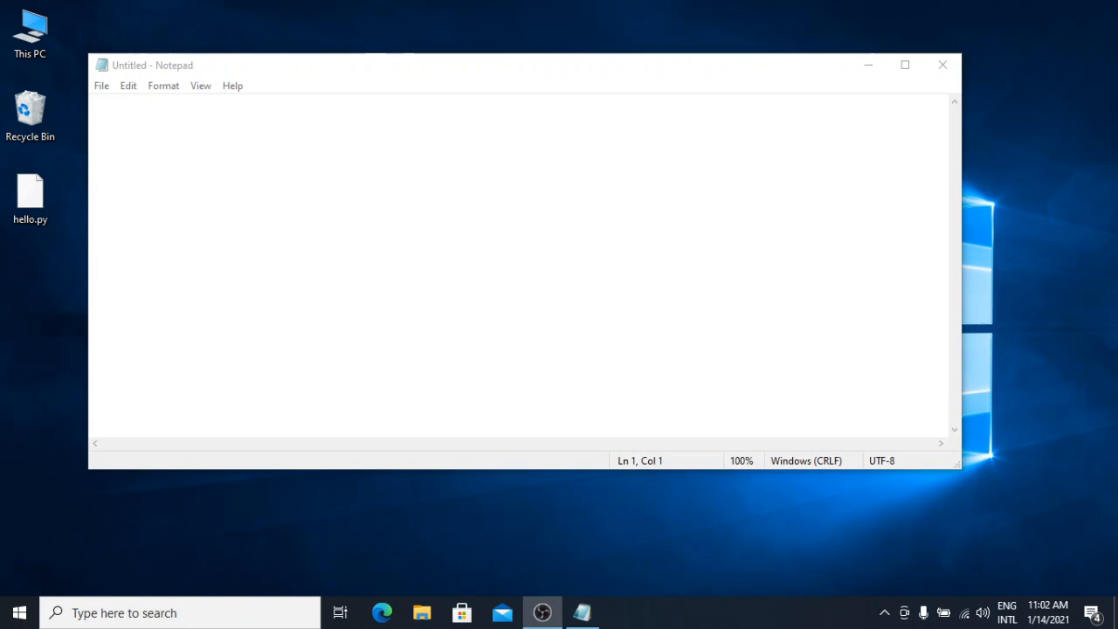
type("python h")
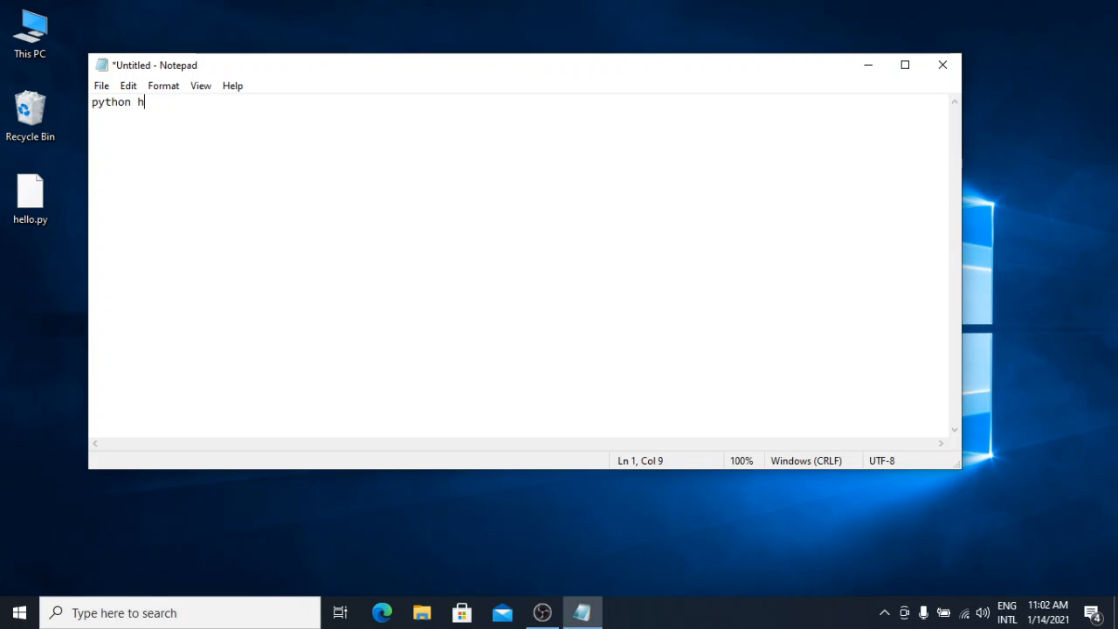
type("ello")
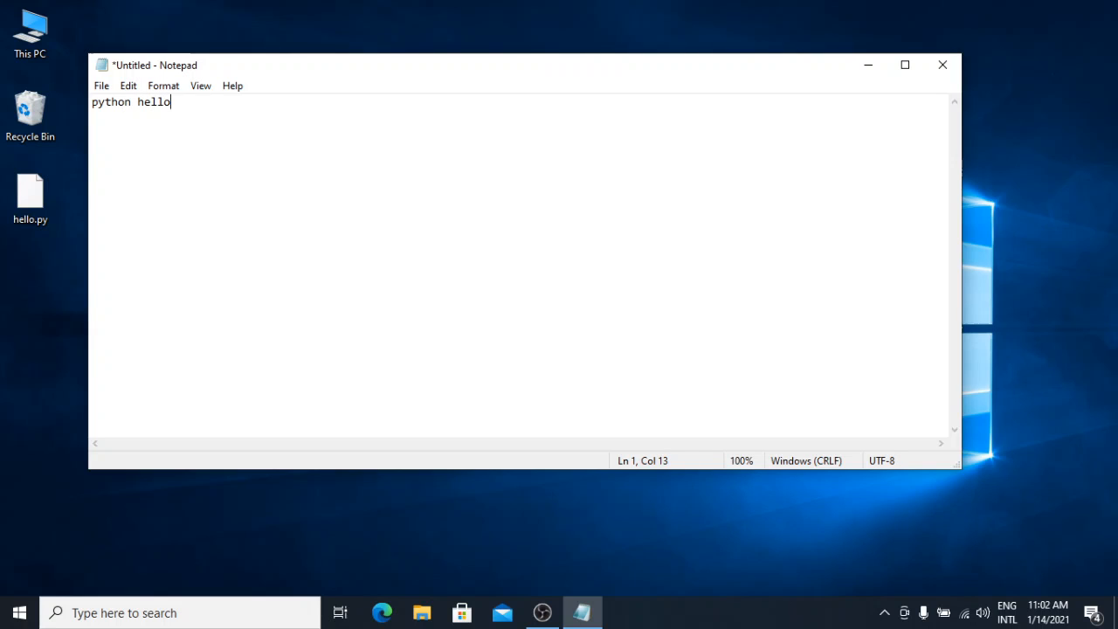
type(".py")
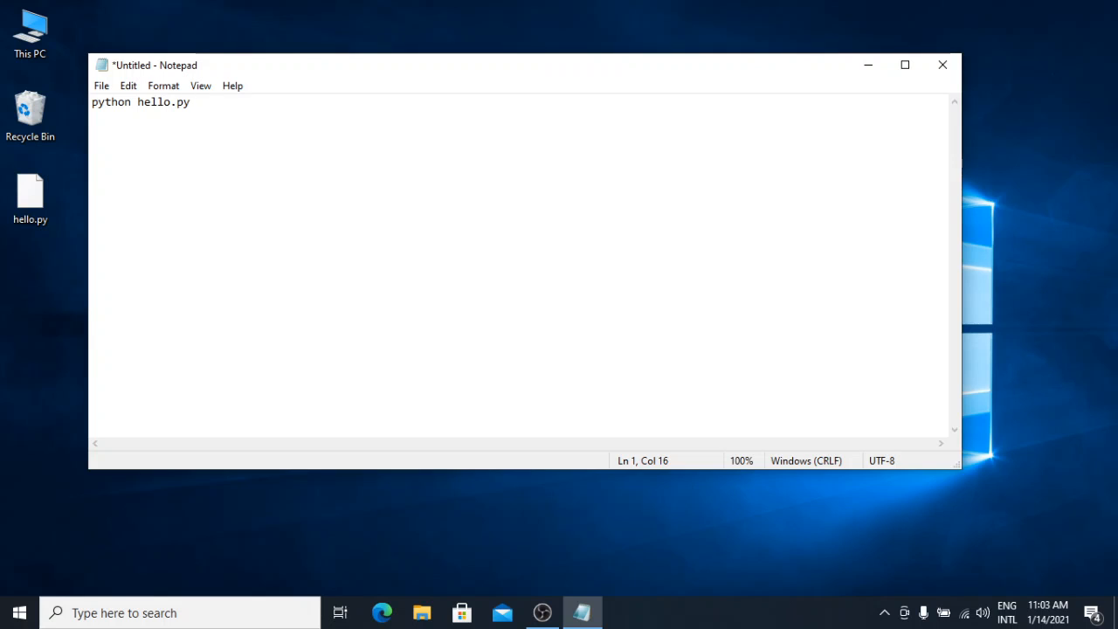
Save the document to the Desktop as run_script.bat via Save As, then close Notepad
left_click(101, 86)
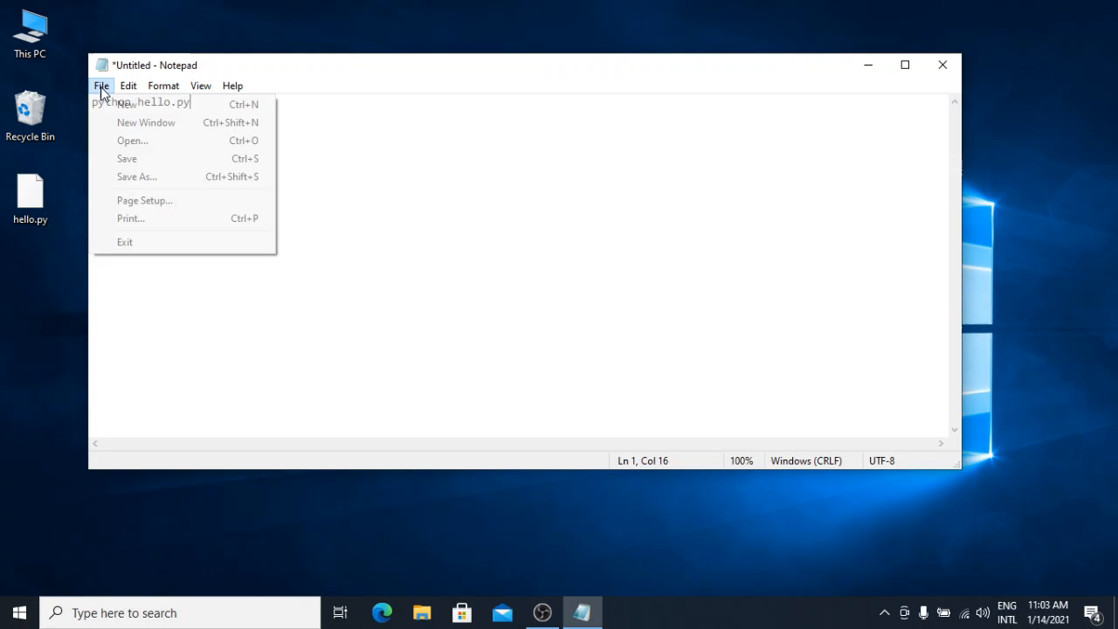
left_click(136, 176)
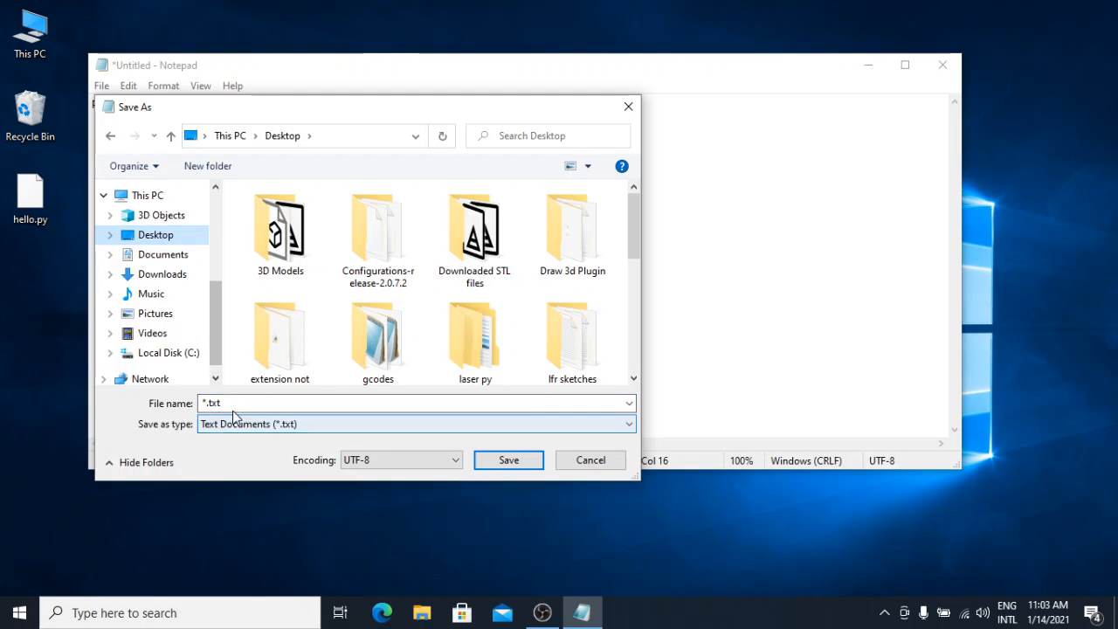
type("run")
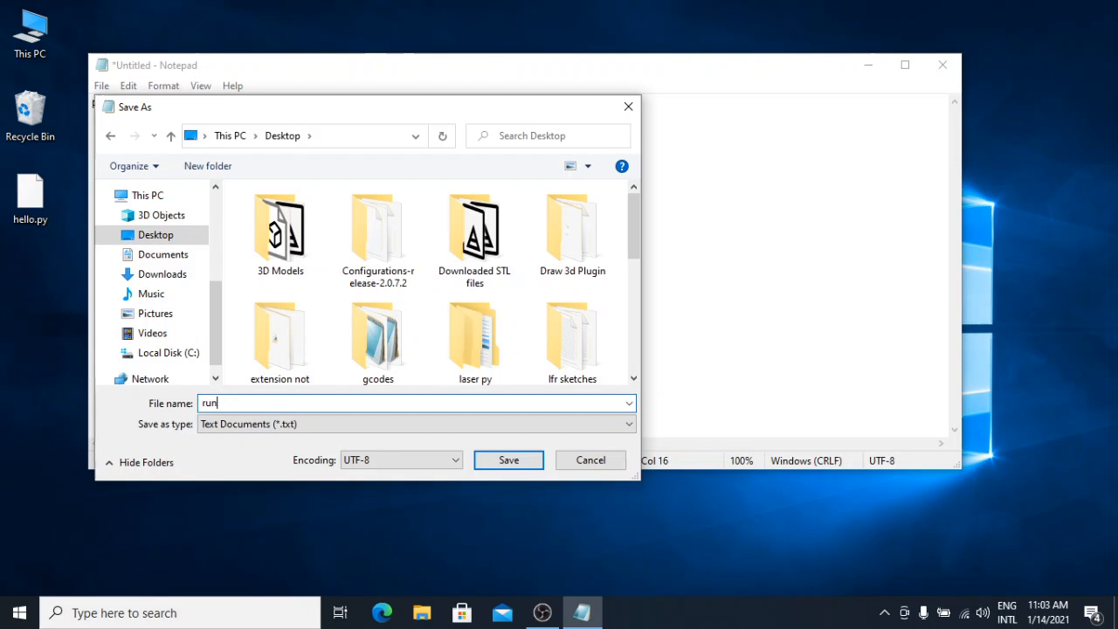
type("_script")
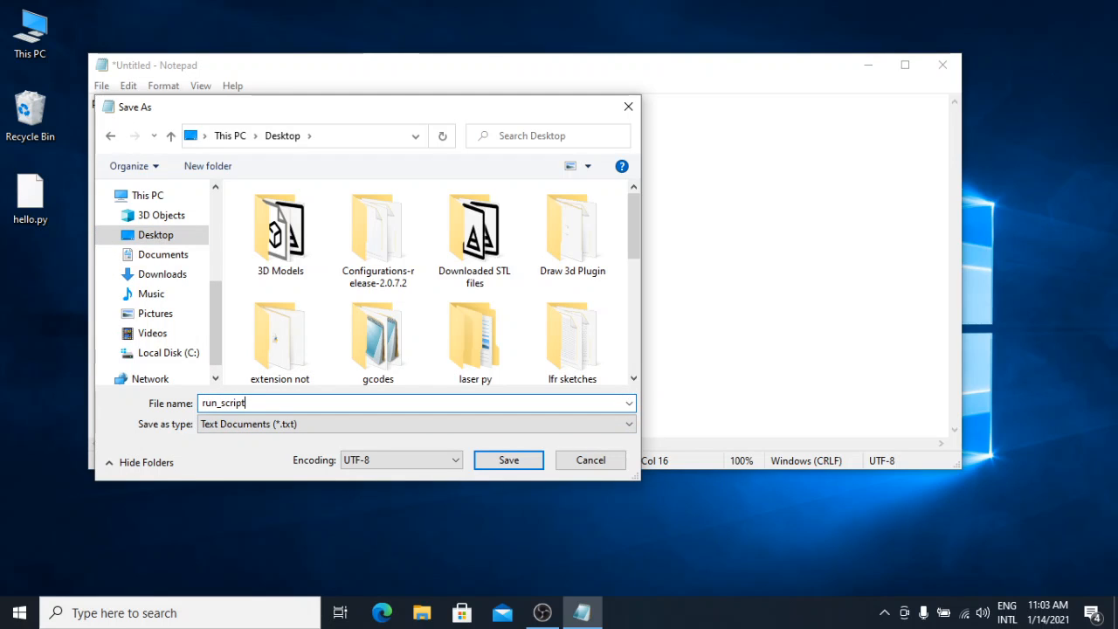
type(".bat")
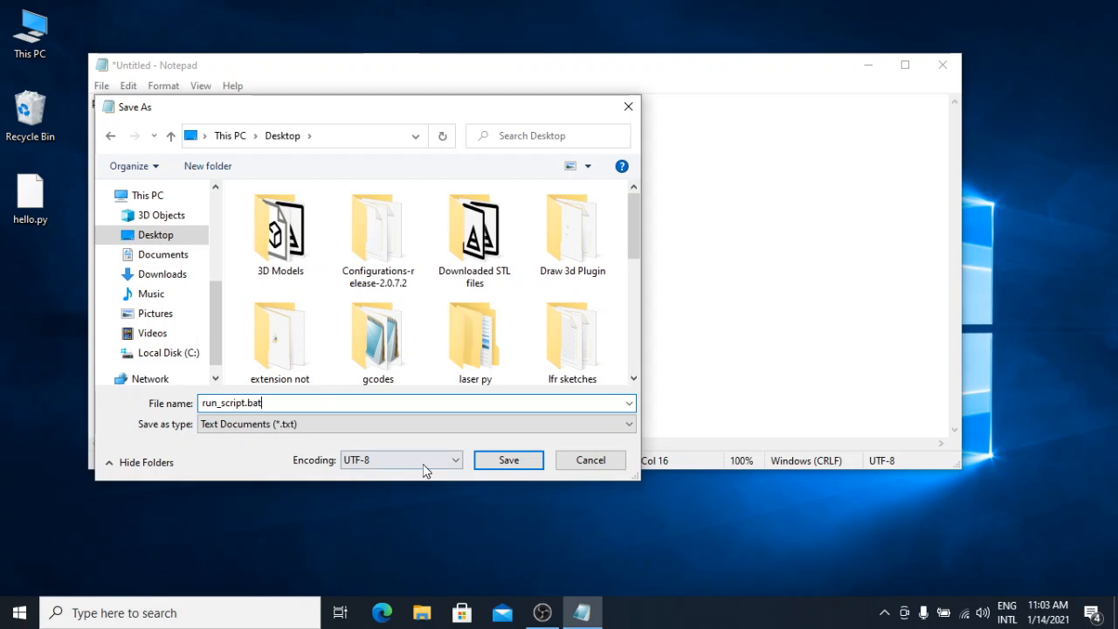
left_click(509, 460)
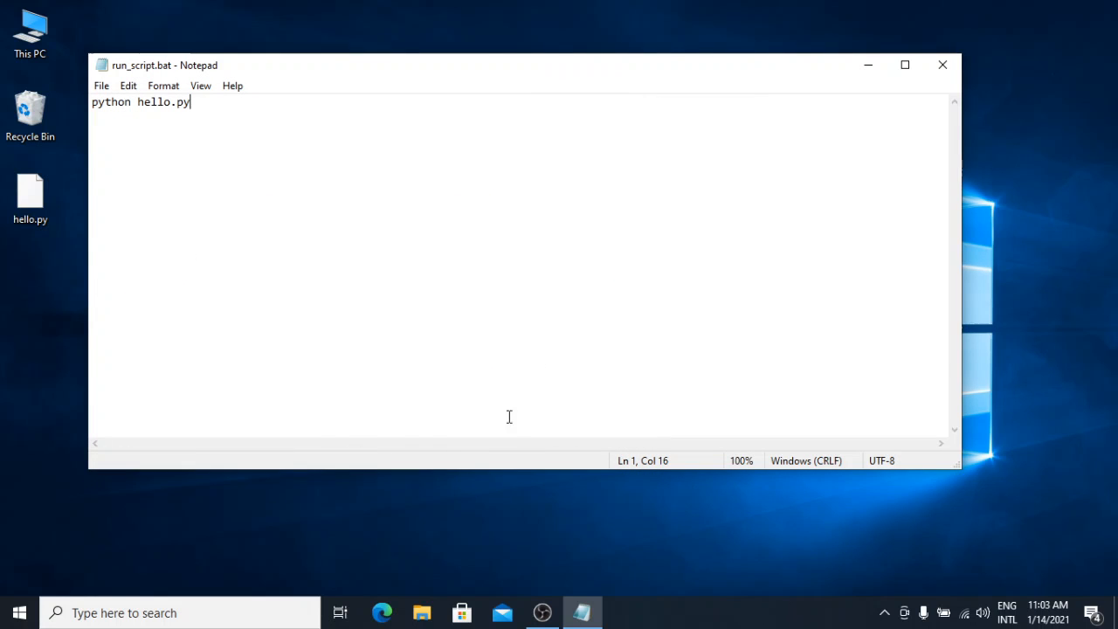
left_click(944, 65)
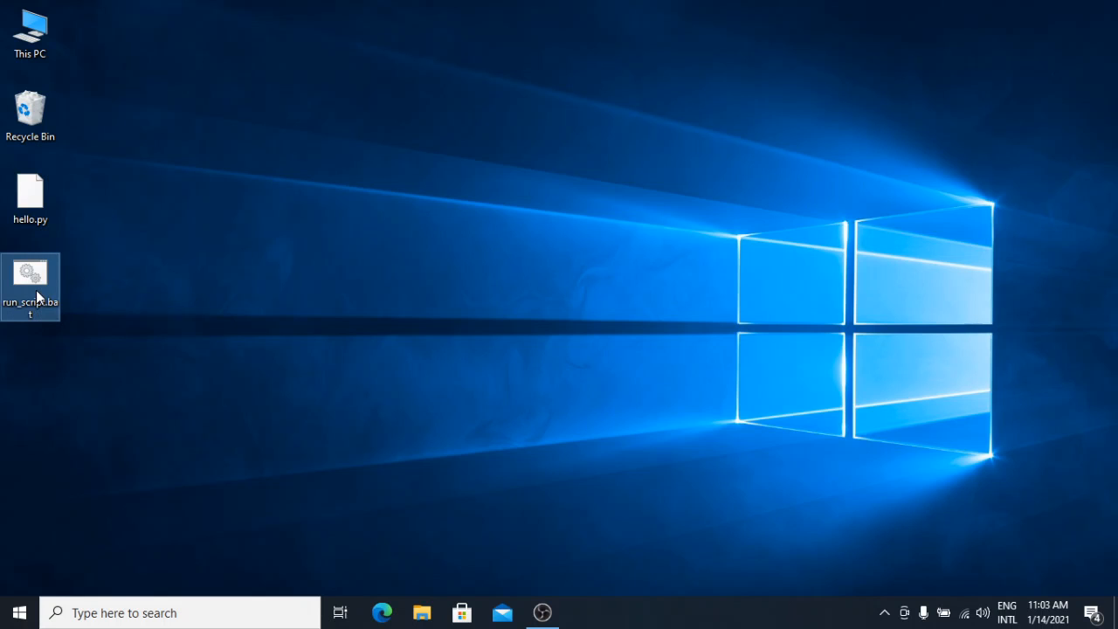
Run run_script.bat from the desktop, see Hello Python printed, and close the console
double_click(29, 287)
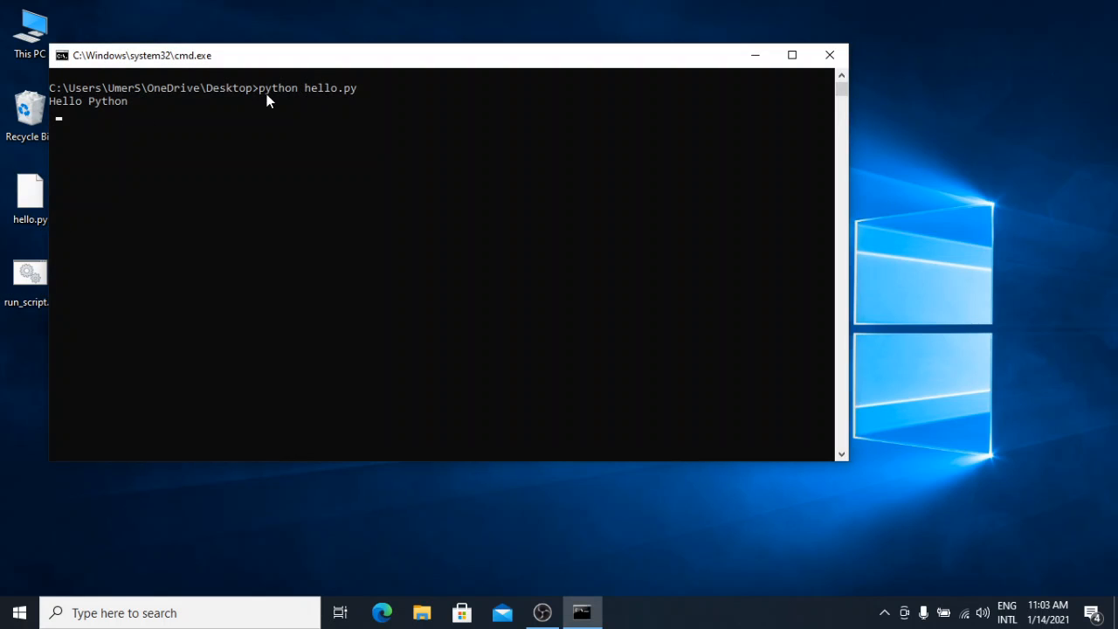
mouse_move(126, 150)
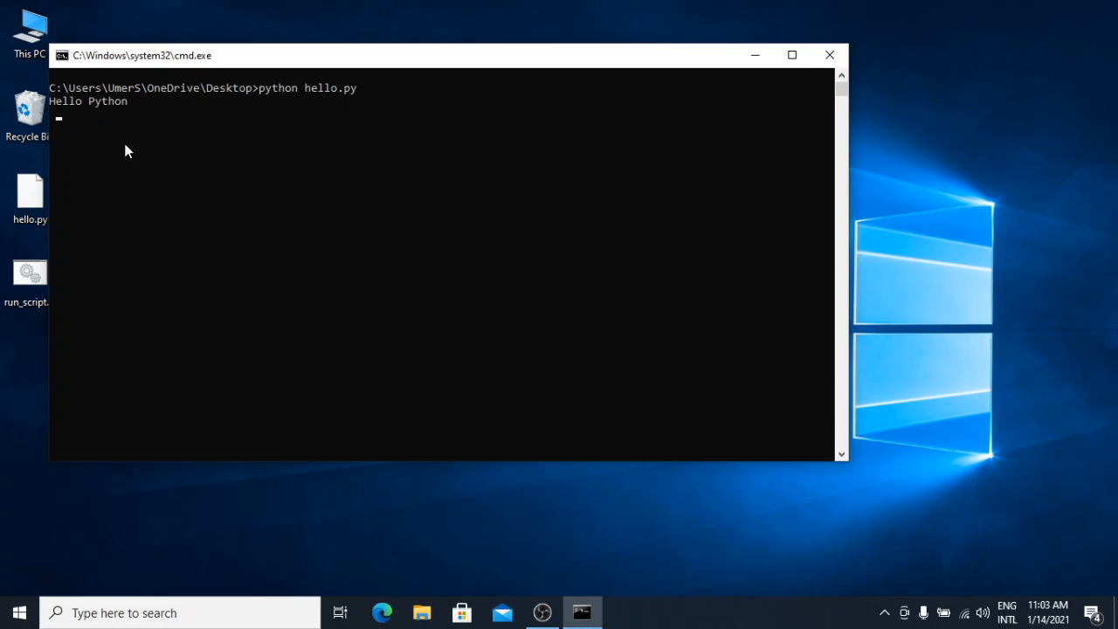
mouse_move(71, 119)
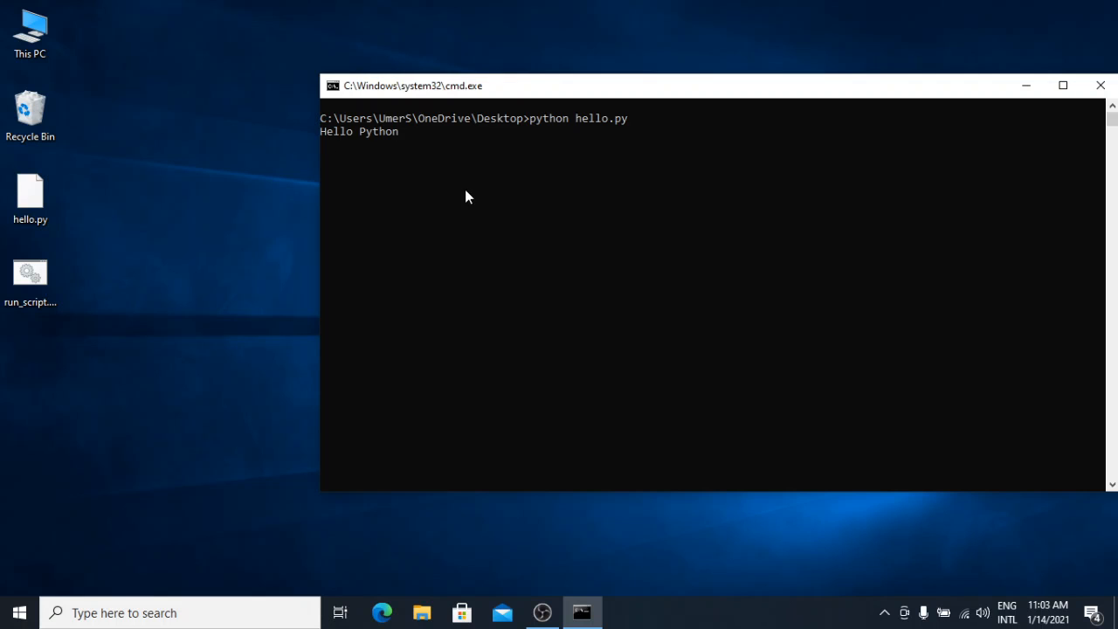
left_click(1101, 84)
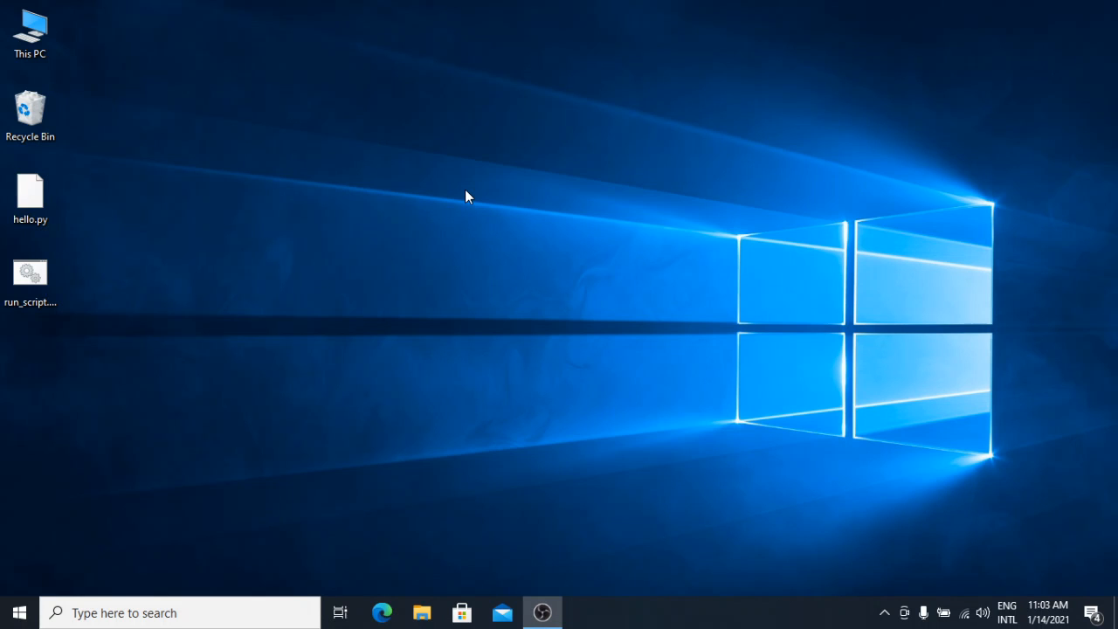